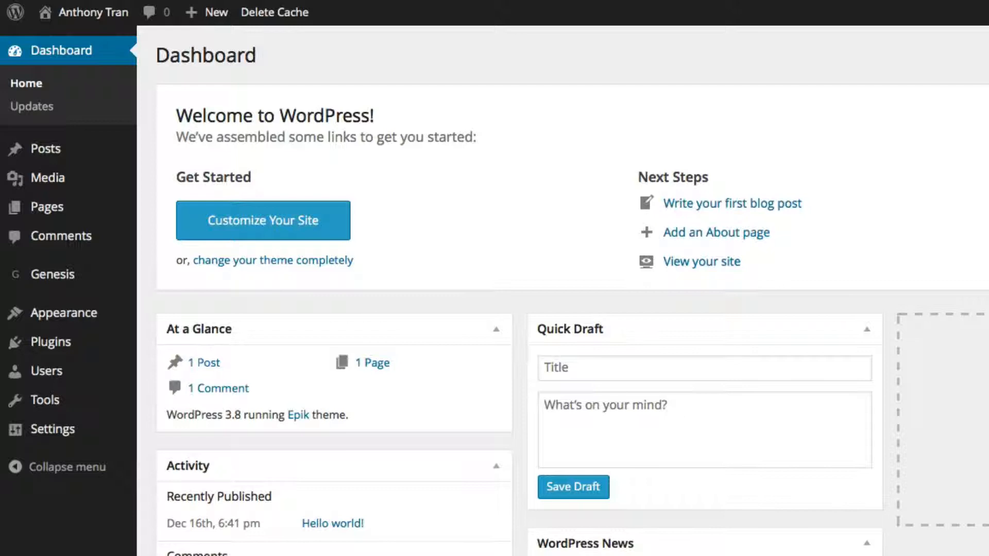
mouse_move(485, 213)
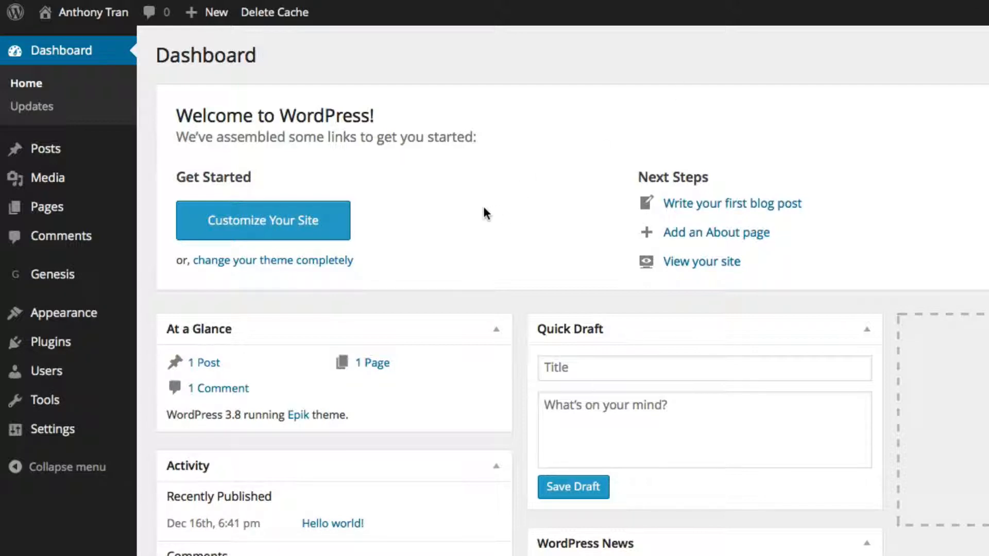
mouse_move(315, 265)
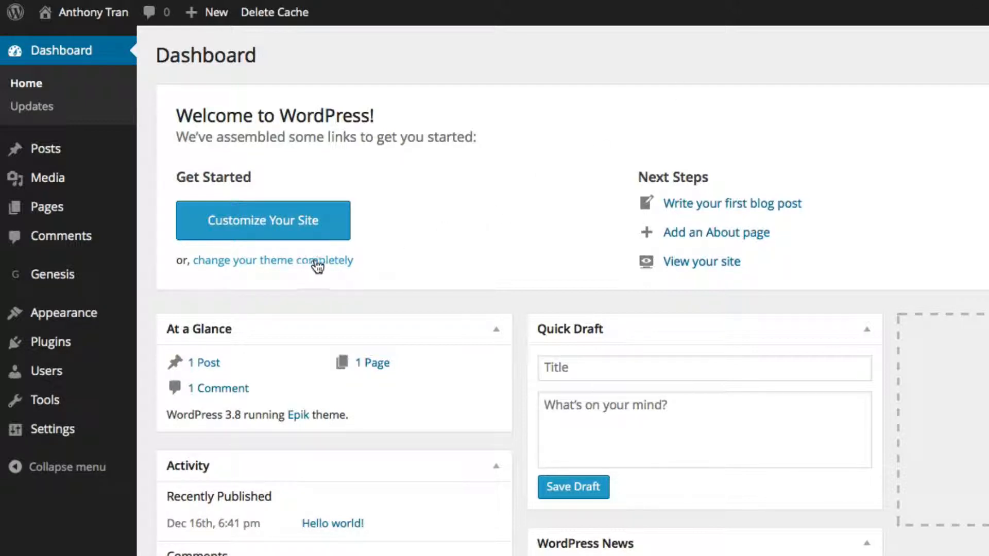
mouse_move(51, 341)
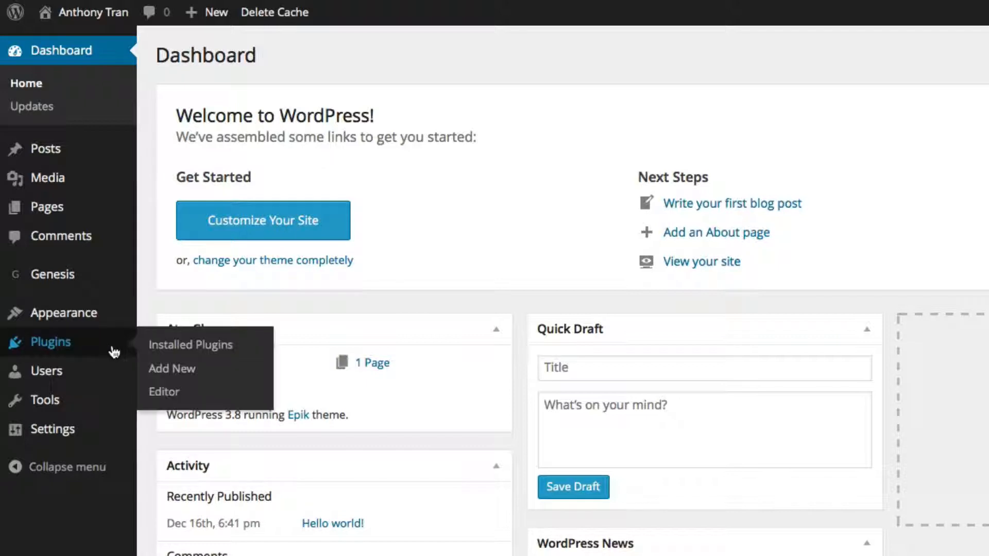
mouse_move(82, 354)
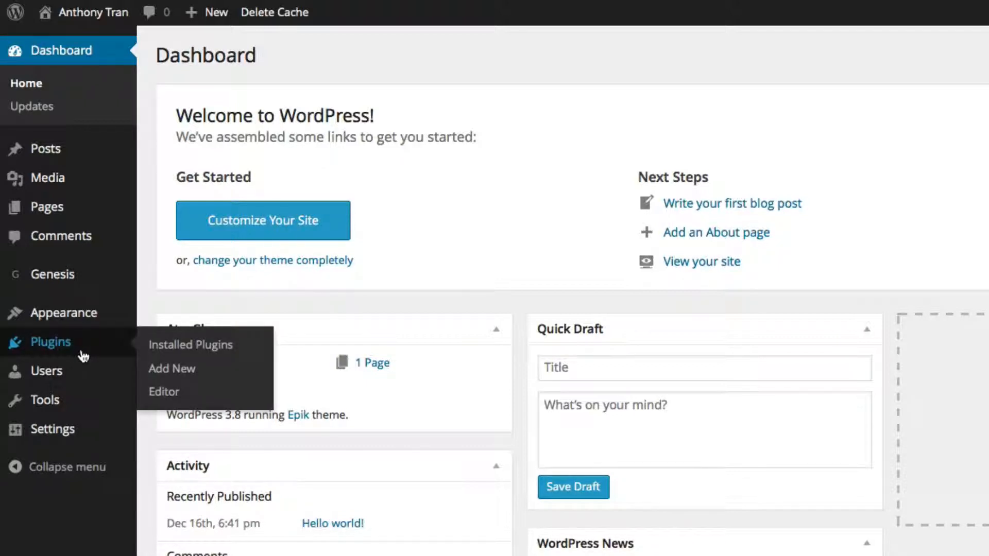
mouse_move(61, 353)
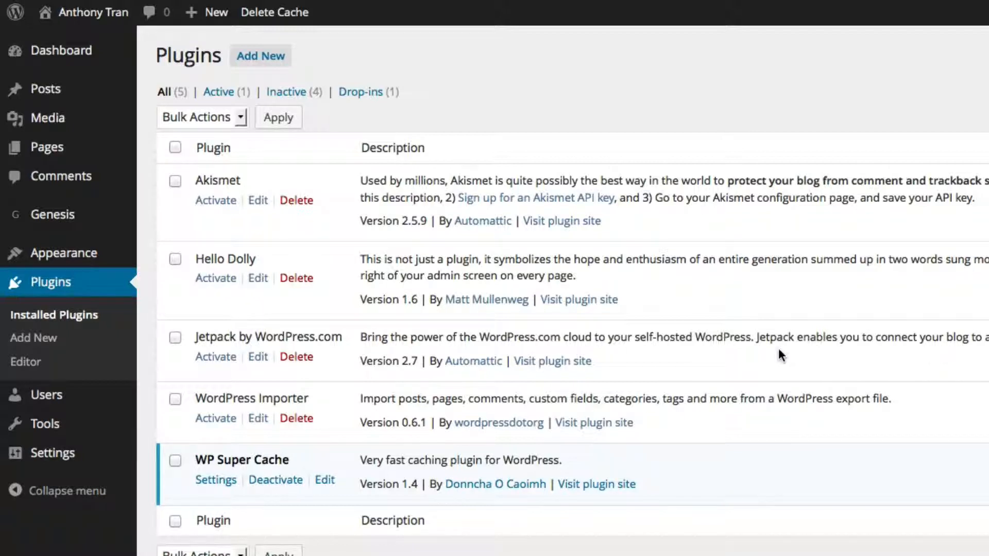
mouse_move(372, 293)
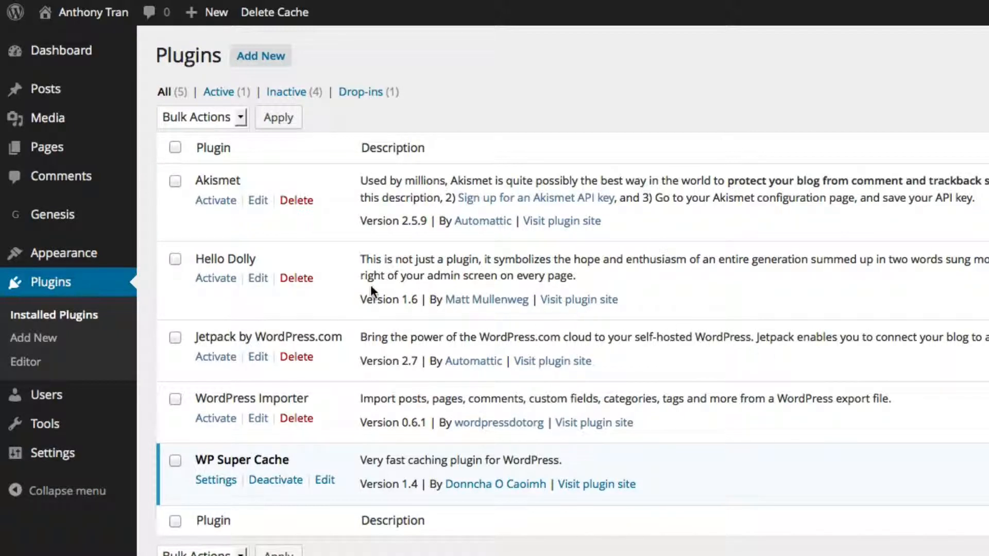
mouse_move(307, 369)
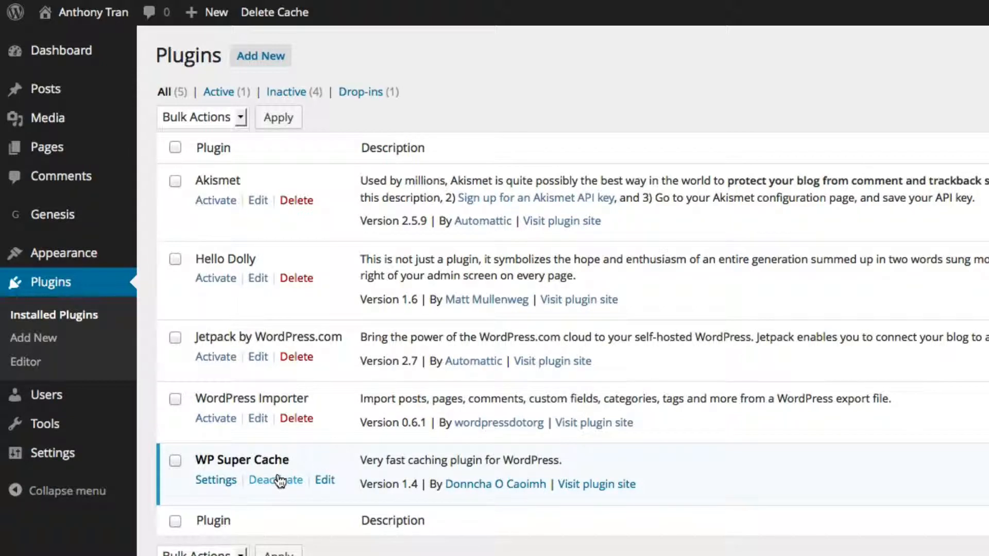
mouse_move(280, 479)
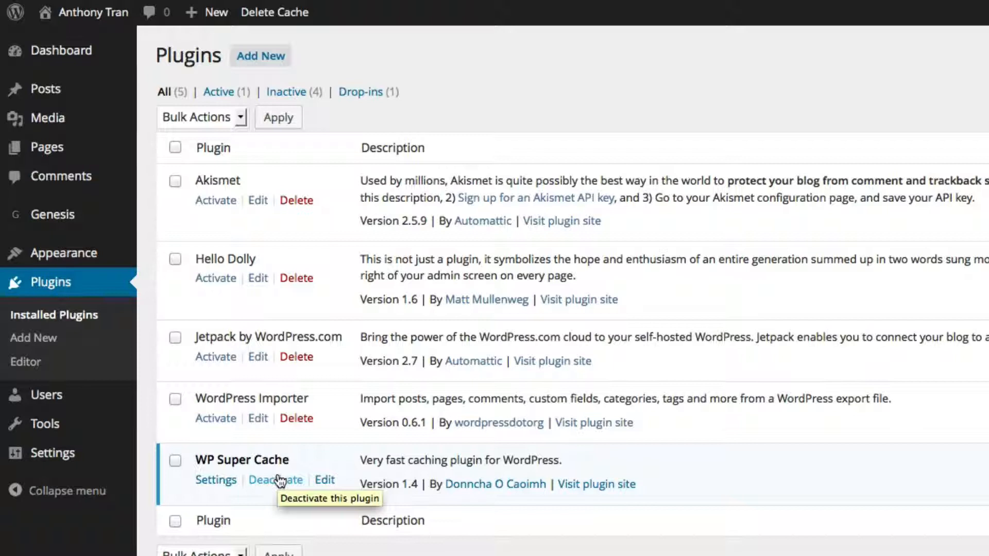
mouse_move(519, 270)
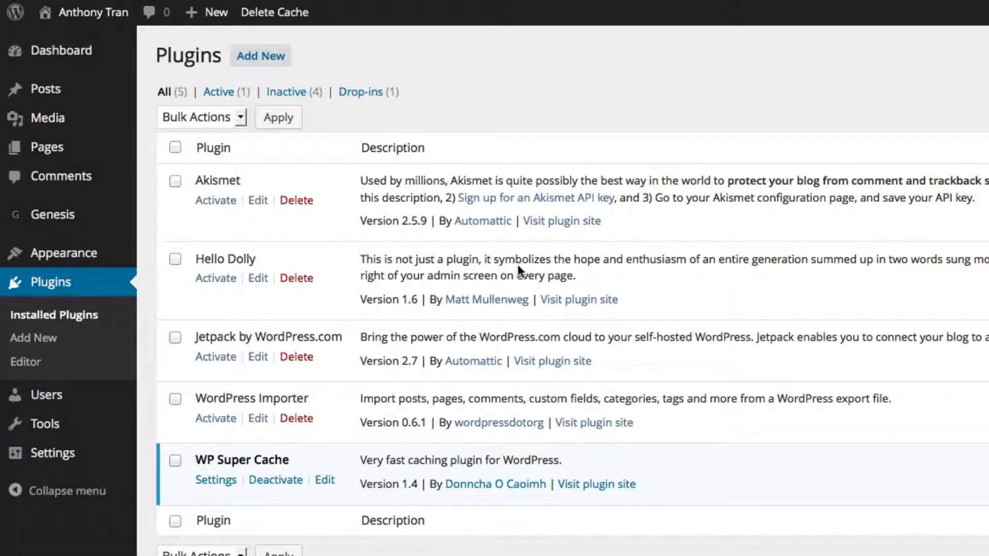
mouse_move(293, 280)
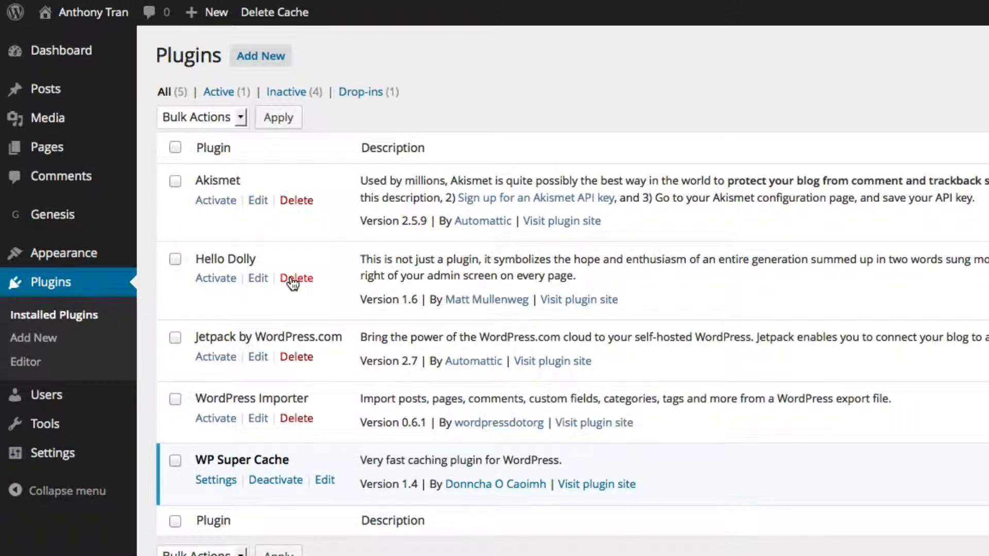
Delete the Hello Dolly plugin and confirm removing its files
click(295, 278)
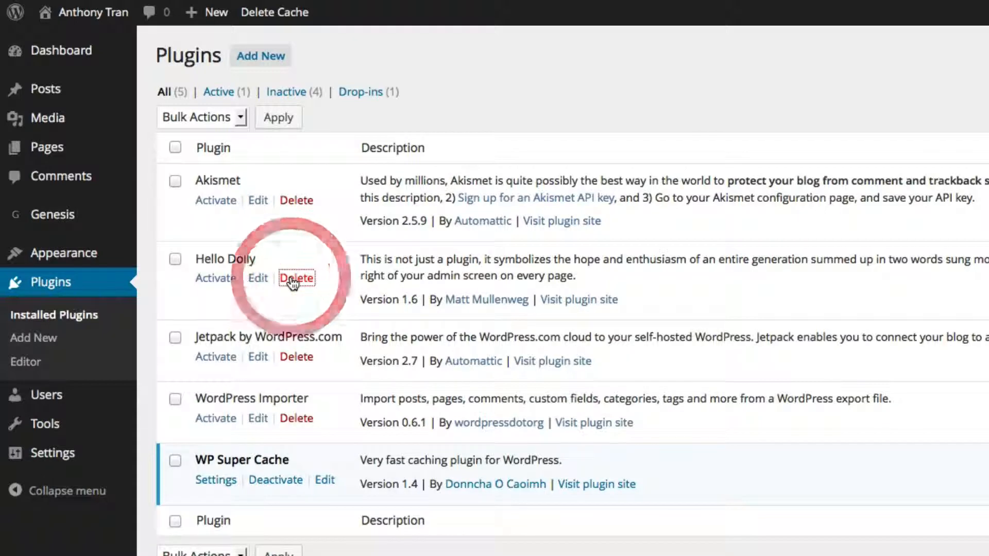
click(295, 278)
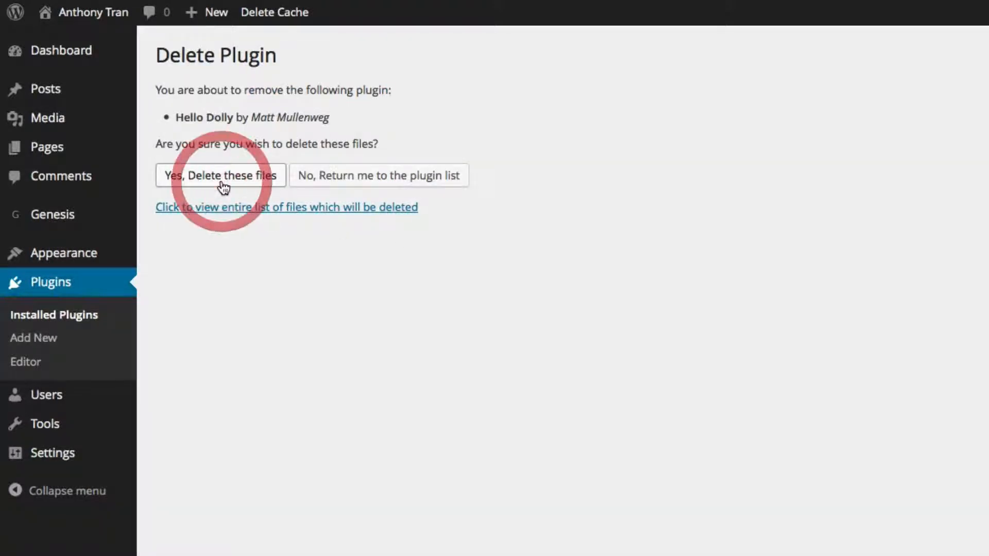
click(220, 175)
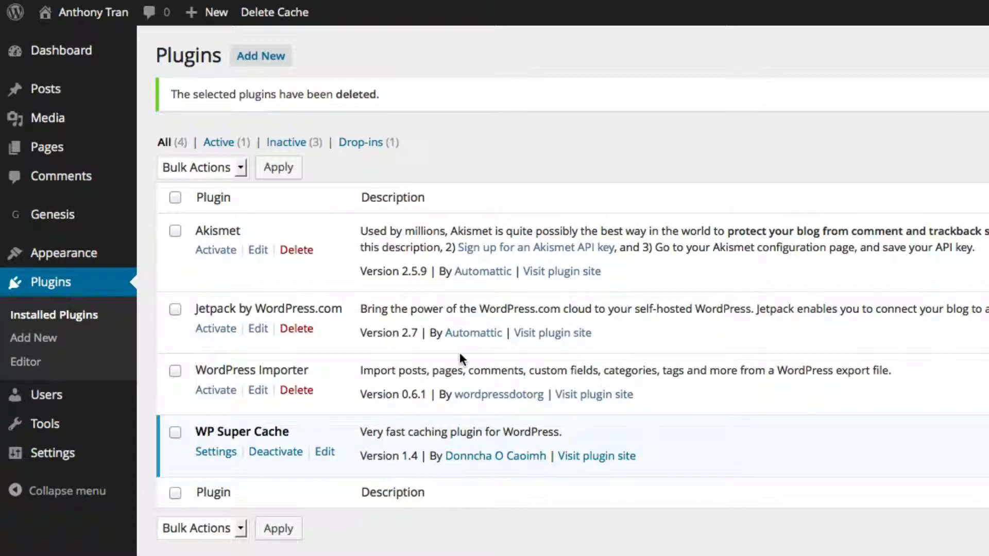
mouse_move(434, 402)
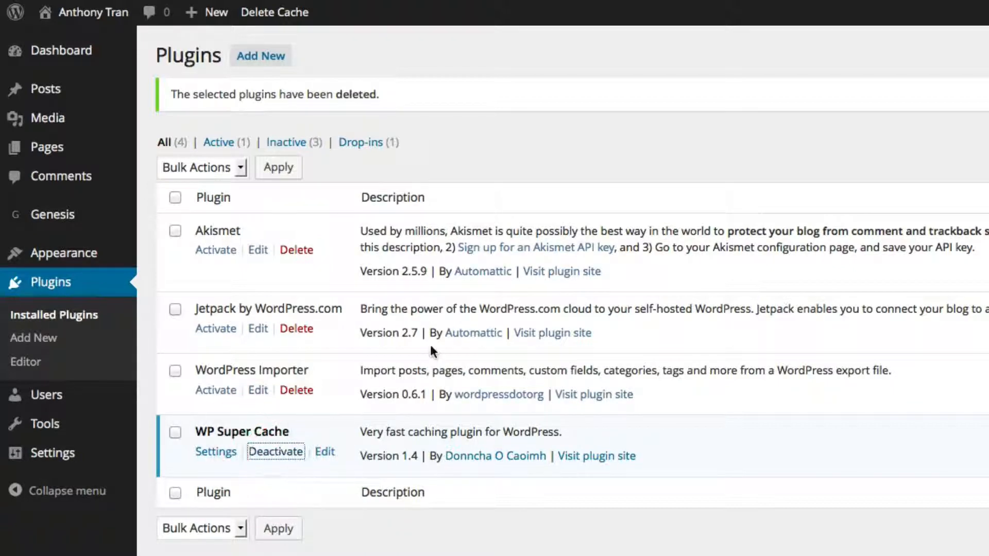
Deactivate WP Super Cache, then delete it along with its files and data
click(276, 452)
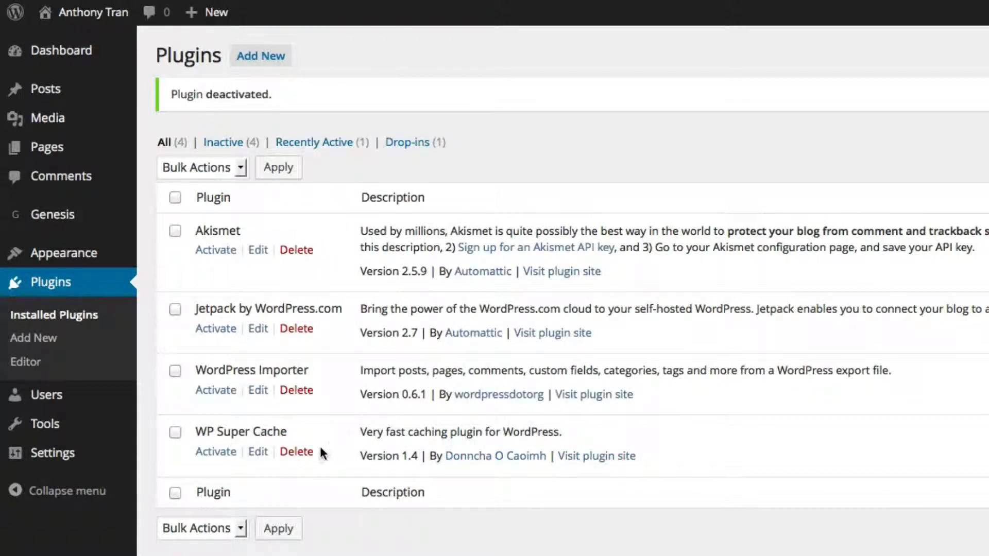
click(295, 453)
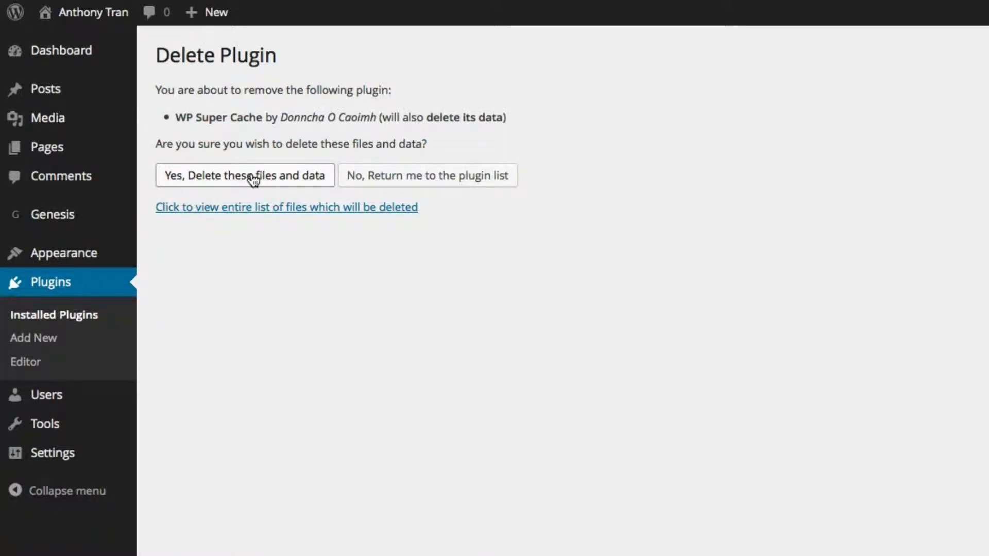
click(245, 175)
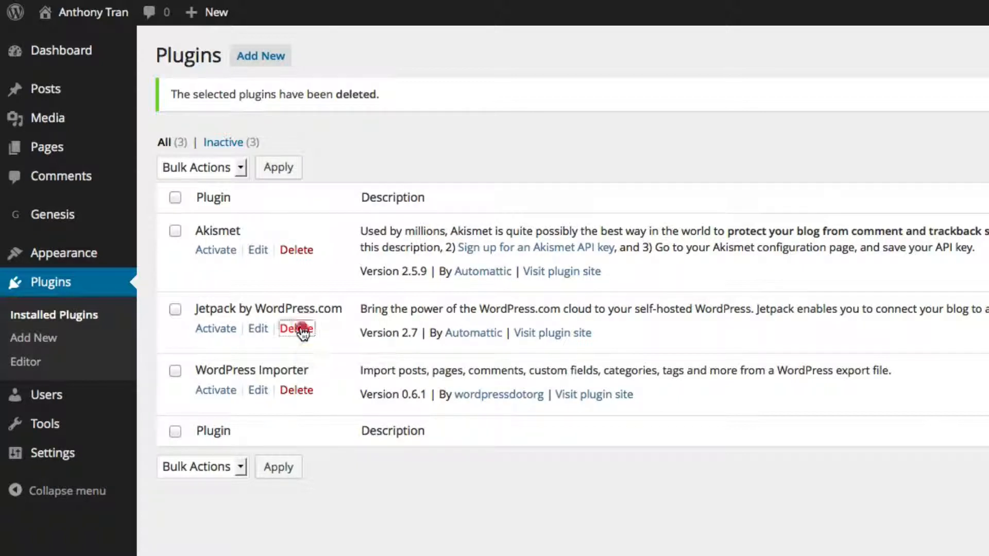
Delete the Jetpack plugin and confirm removing its files and data
click(296, 329)
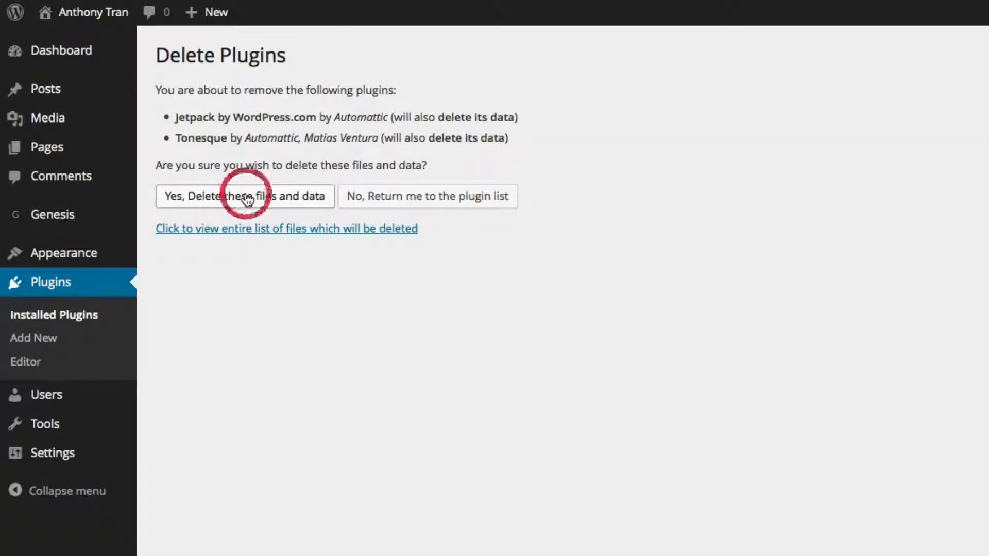
click(245, 196)
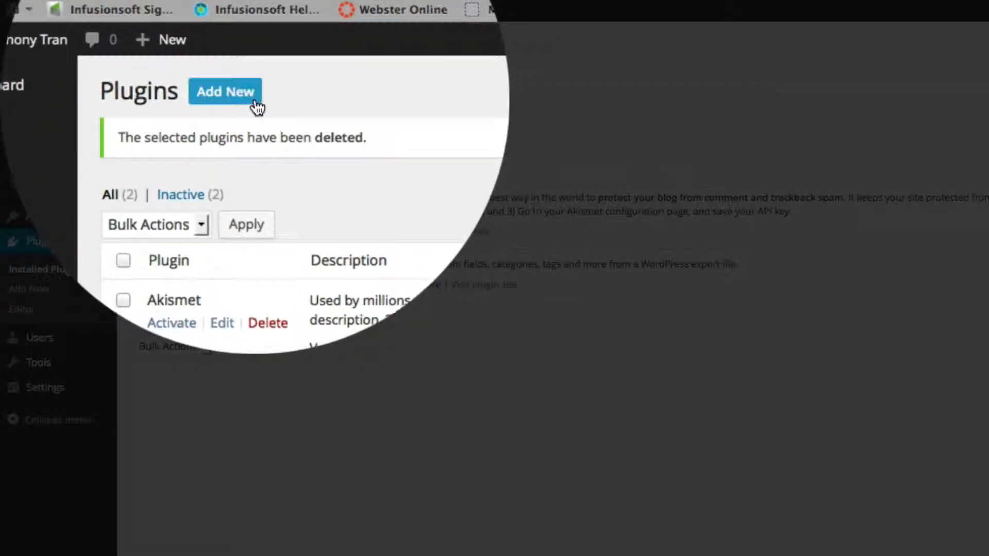
click(236, 93)
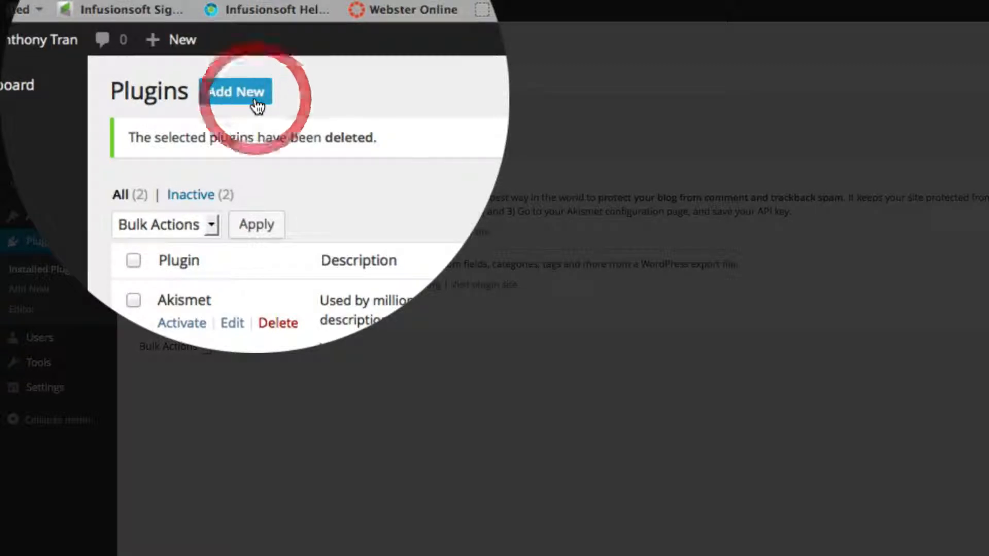
click(237, 92)
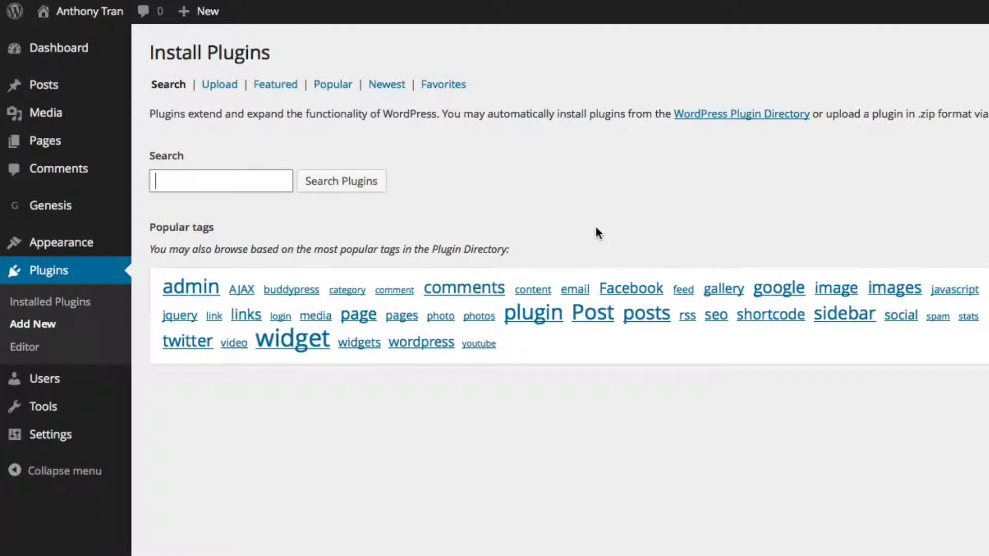
mouse_move(436, 228)
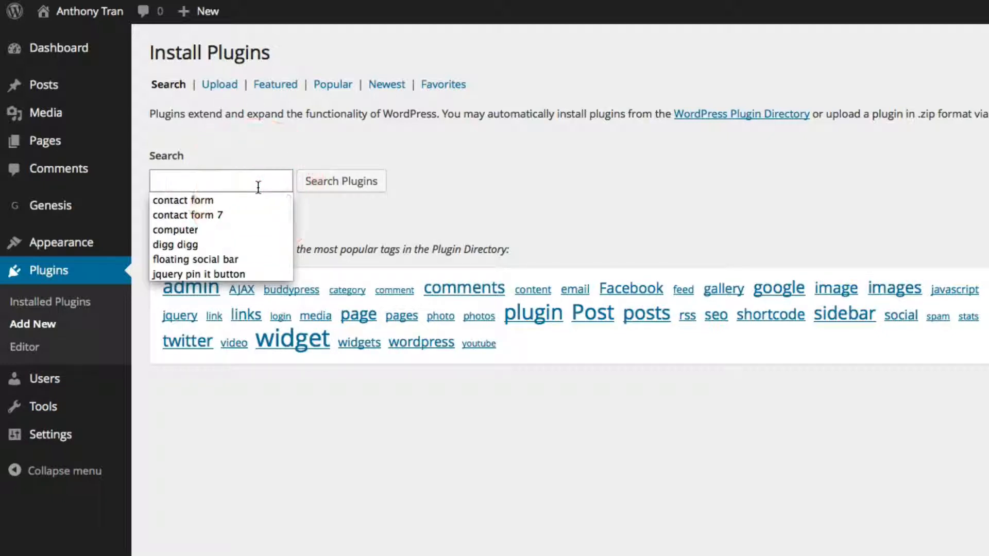
click(262, 200)
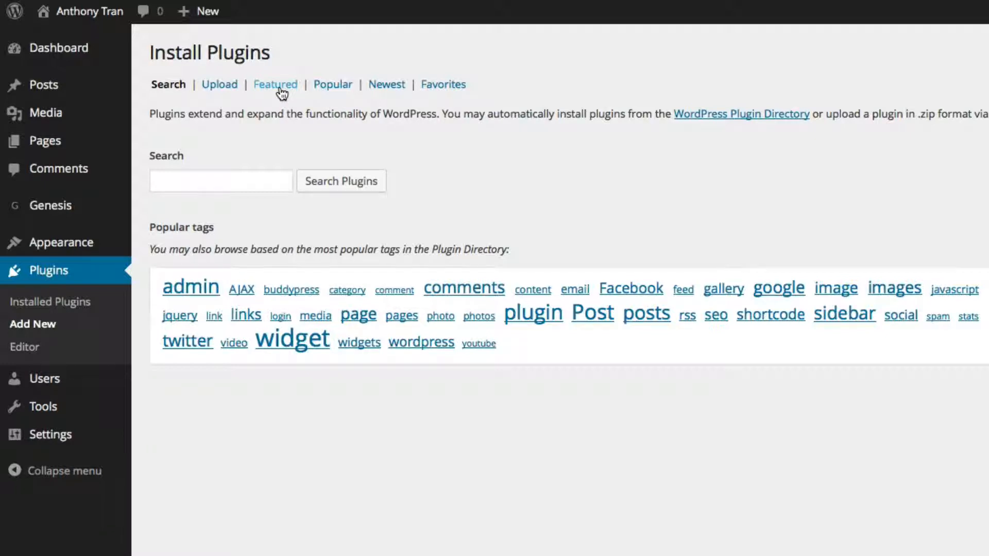
Browse the Featured plugins list, then scroll through the Popular plugins list
click(275, 85)
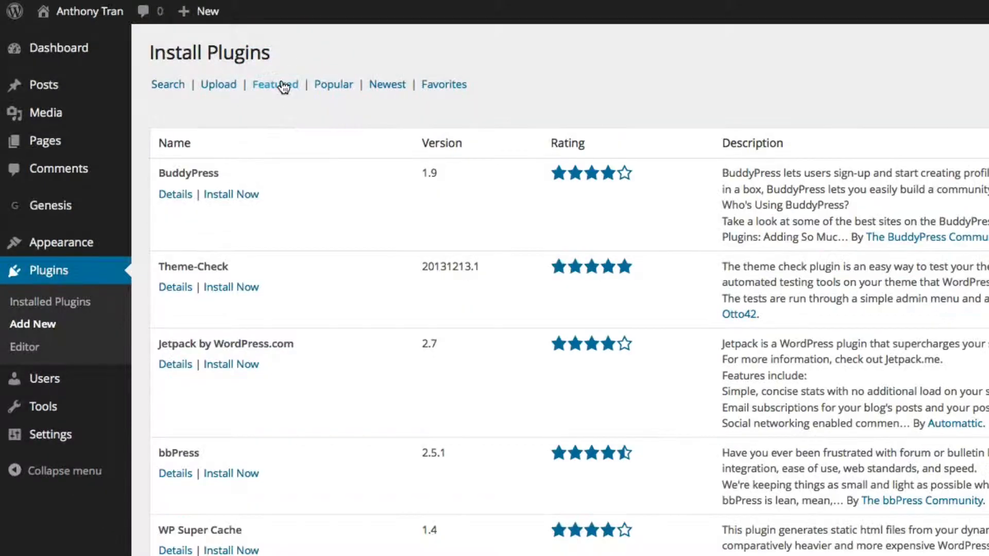
click(275, 84)
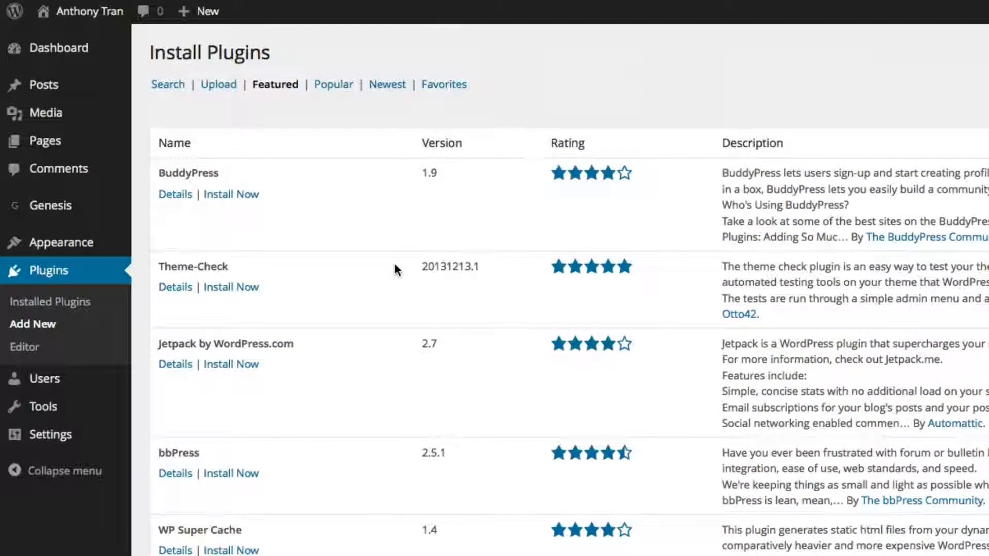
mouse_move(377, 150)
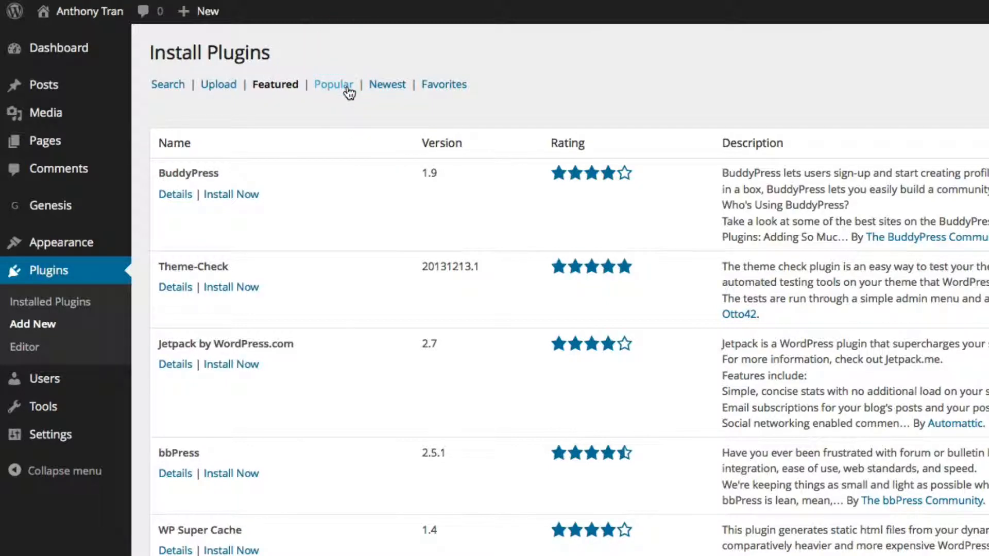
click(333, 84)
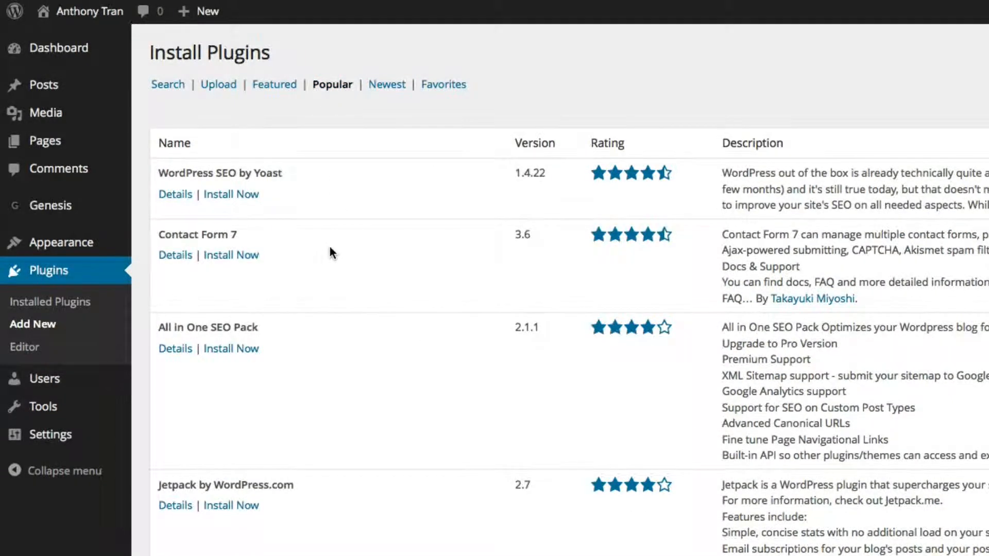
scroll(down, 3)
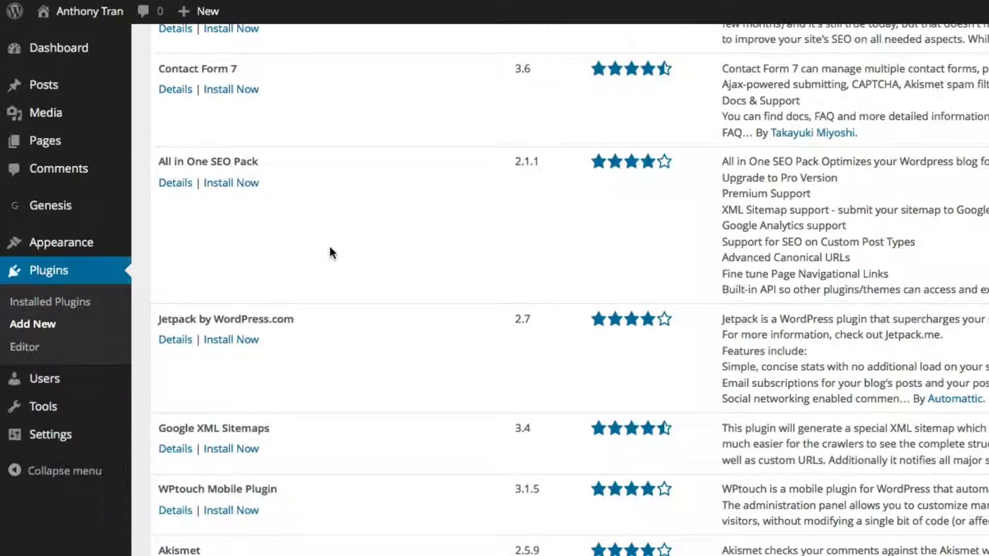
scroll(down, 3)
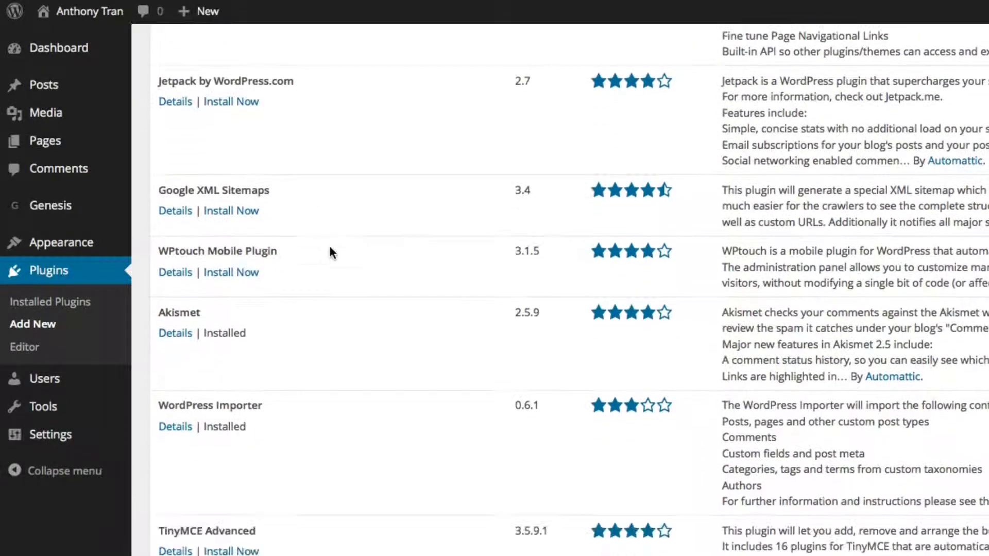
scroll(down, 3)
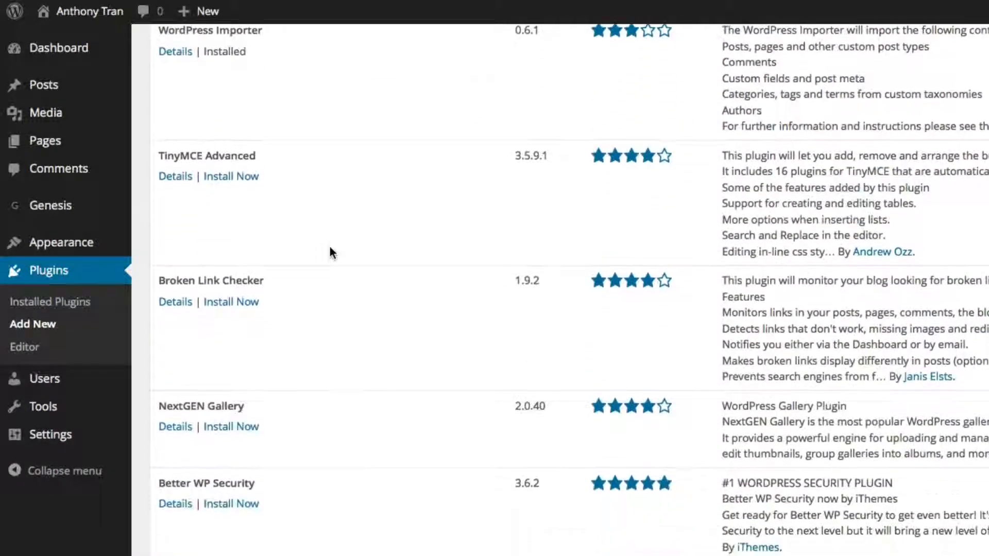
scroll(down, 3)
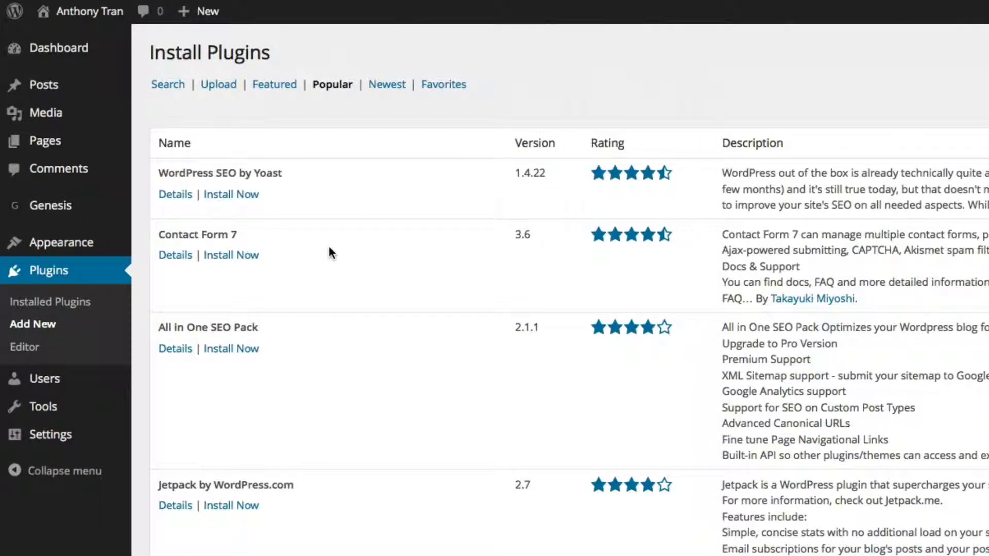
mouse_move(393, 97)
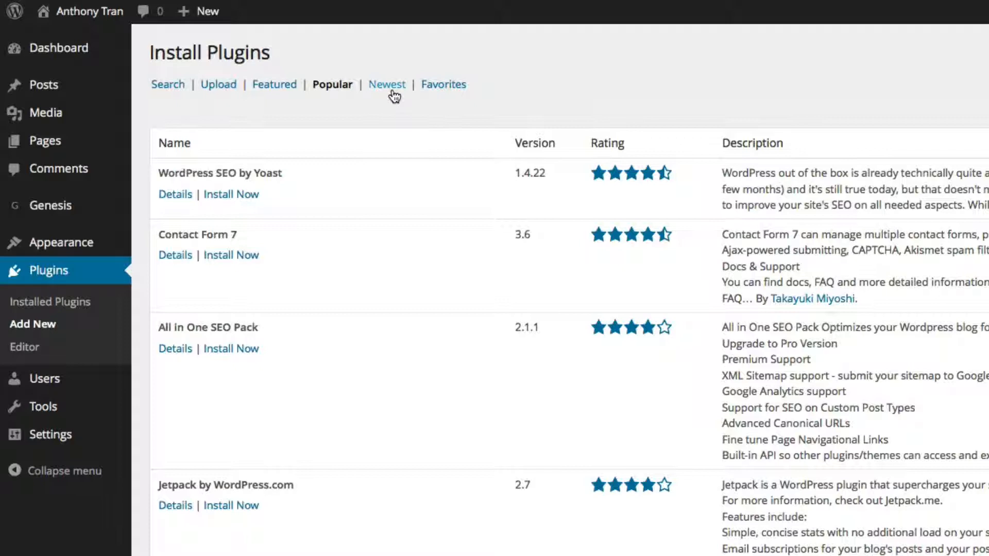
Browse the Newest plugins list, then switch to the Favorites view
click(387, 84)
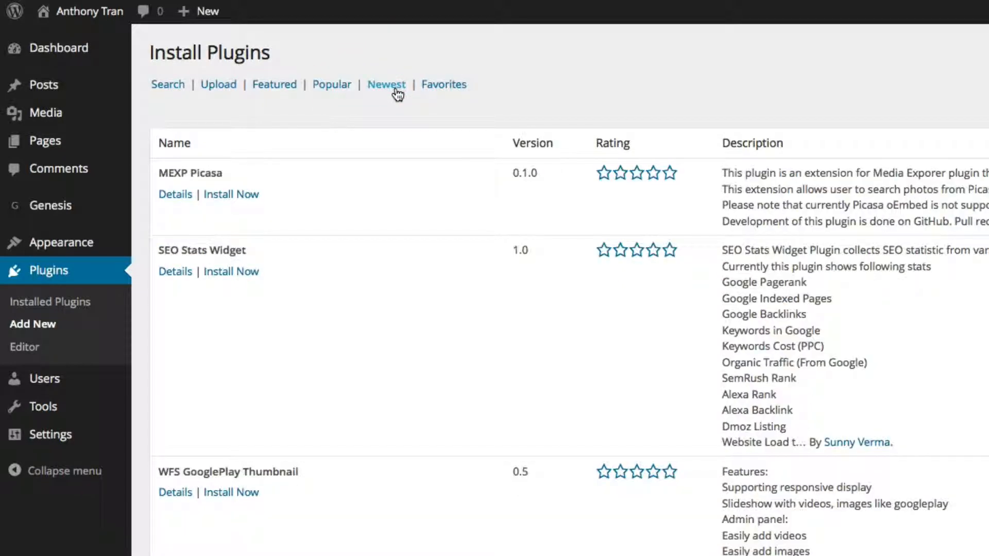
click(386, 85)
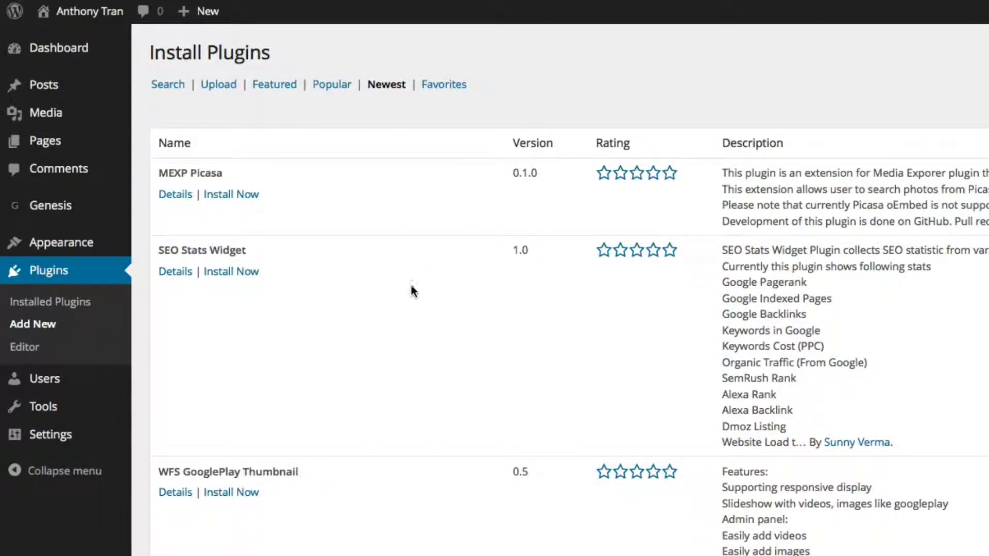
mouse_move(447, 316)
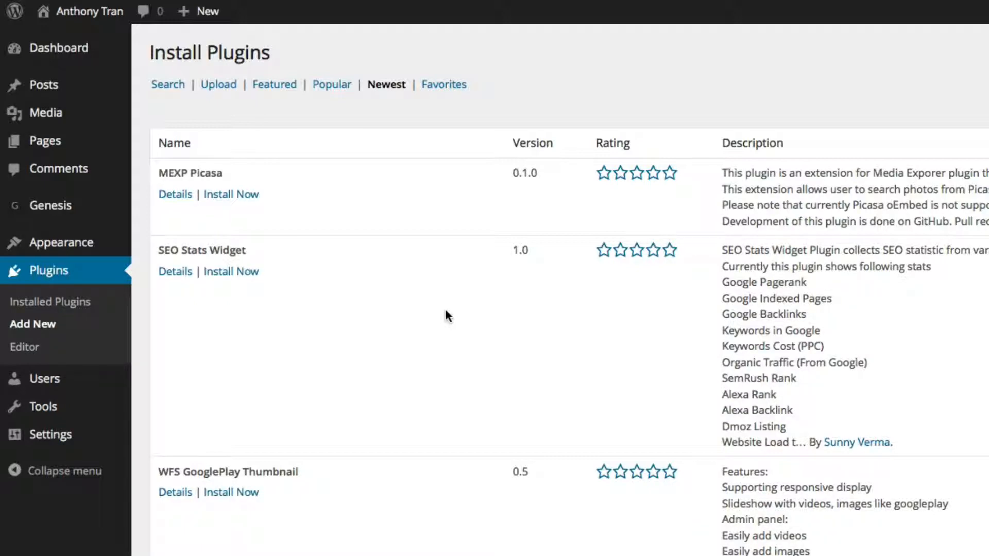
scroll(down, 3)
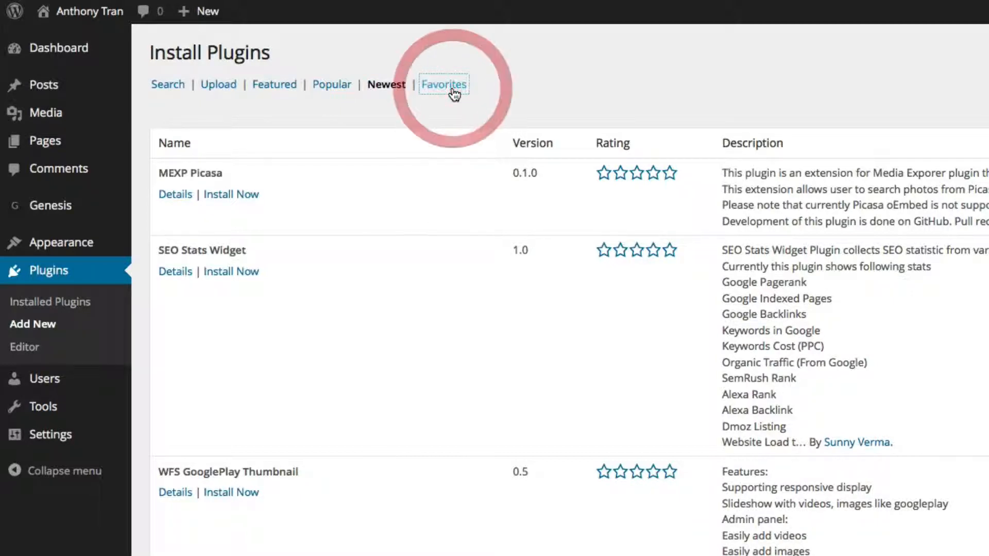
click(444, 85)
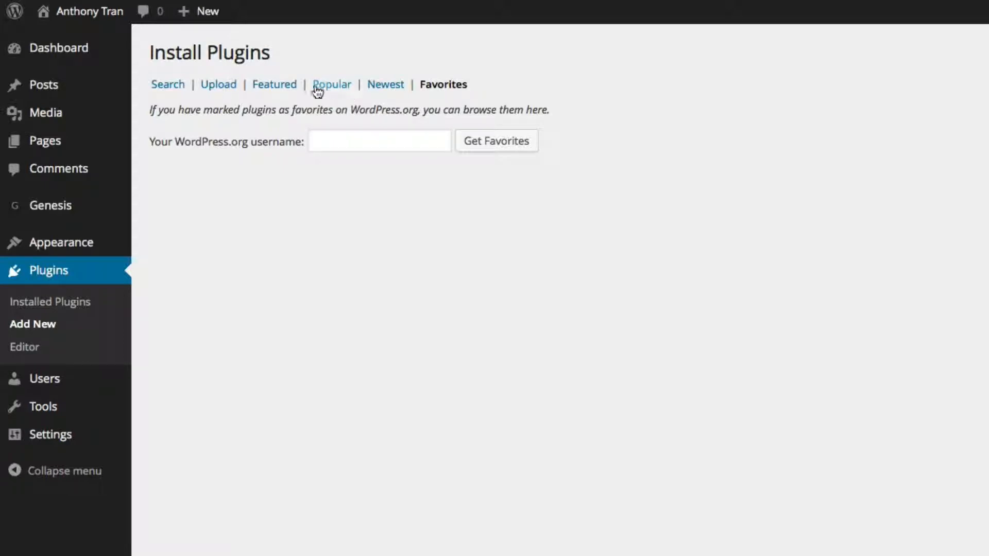
mouse_move(174, 91)
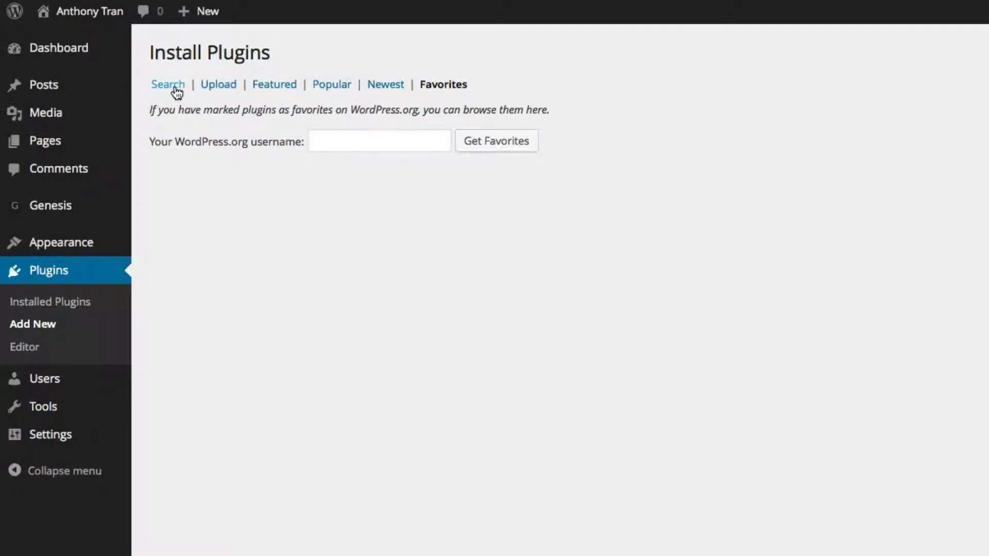
Return to plugin Search and enter 'contact form 7' via the suggestion, without running it
click(168, 85)
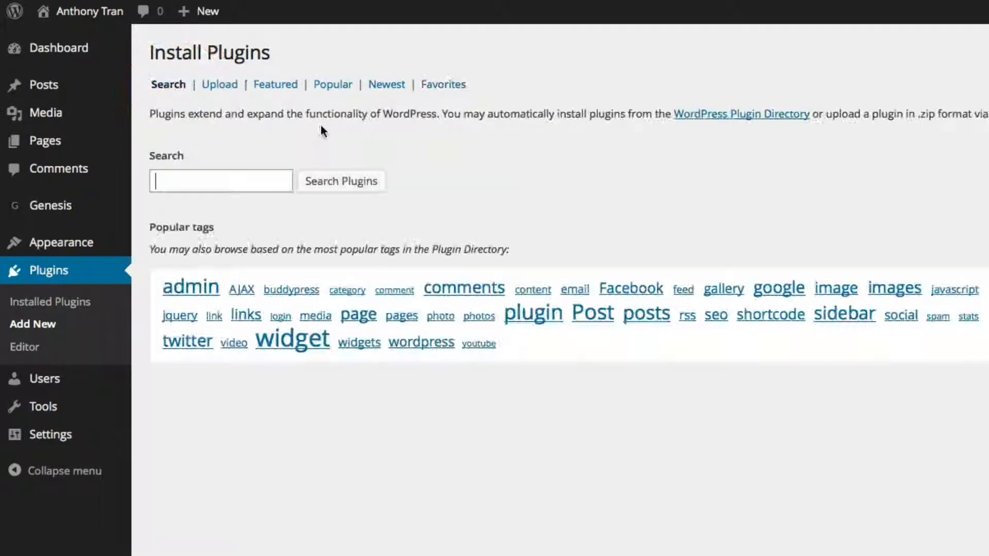
click(221, 180)
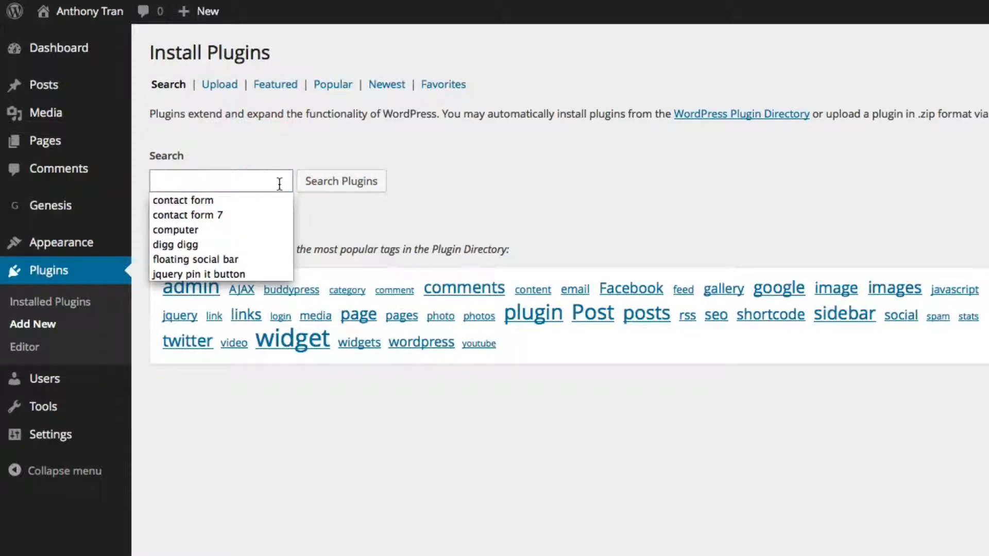
mouse_move(295, 192)
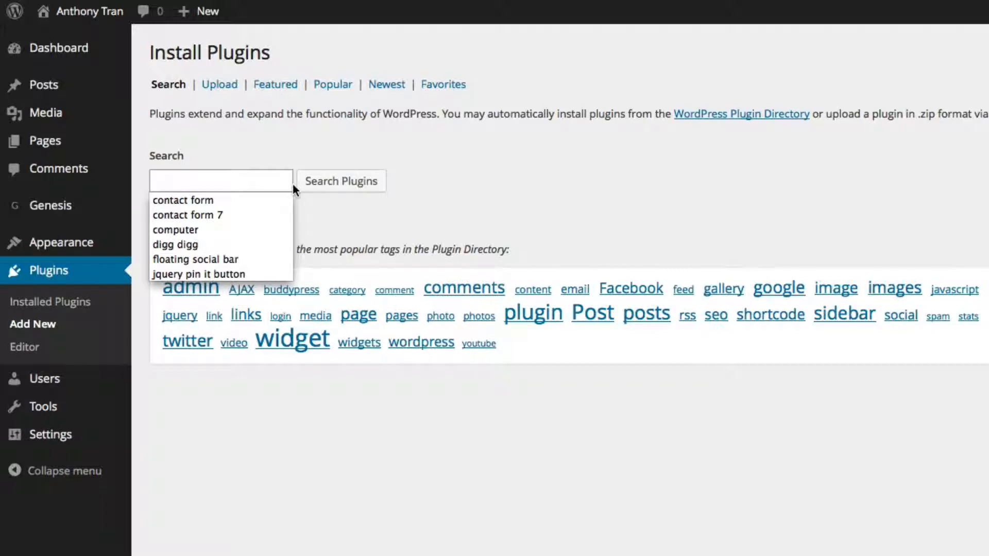
text(contact form)
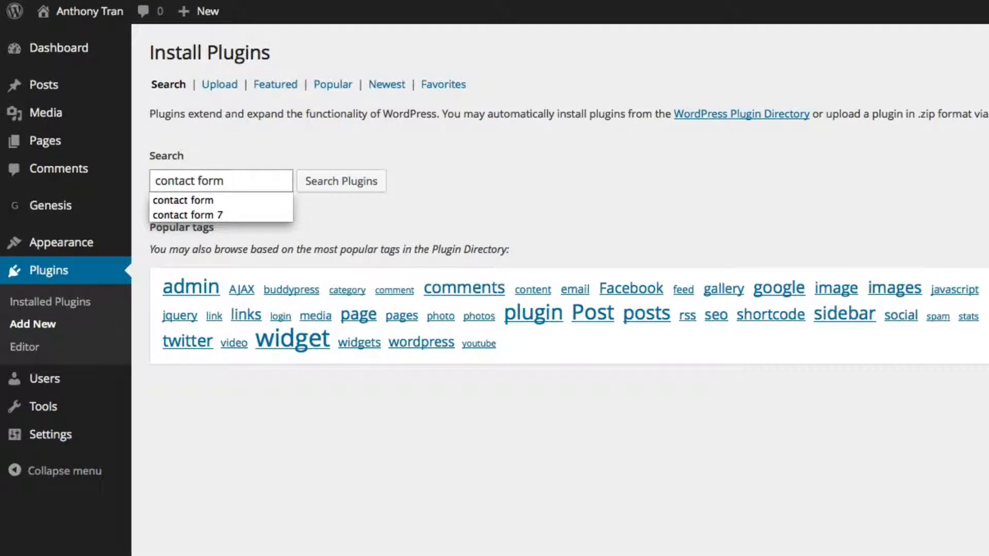
click(188, 215)
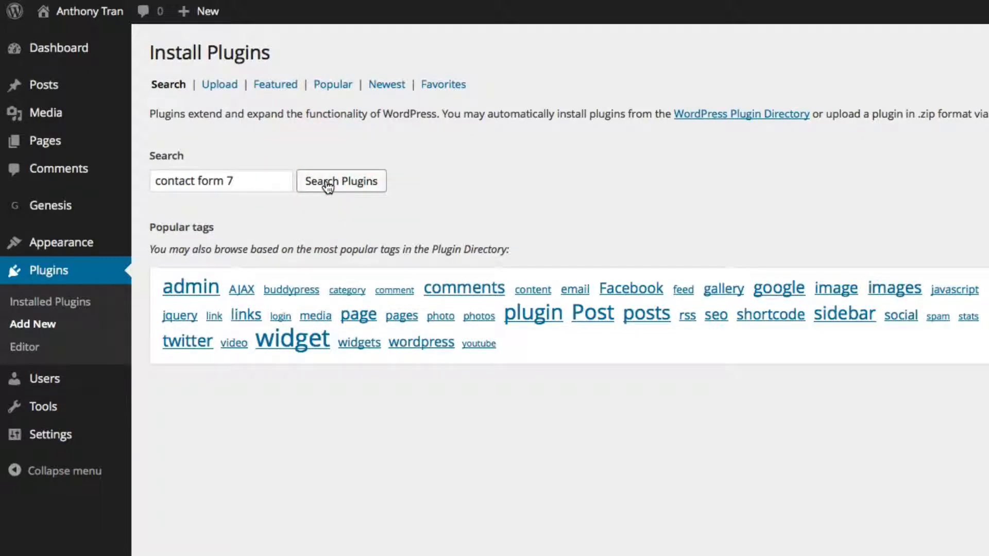
click(341, 180)
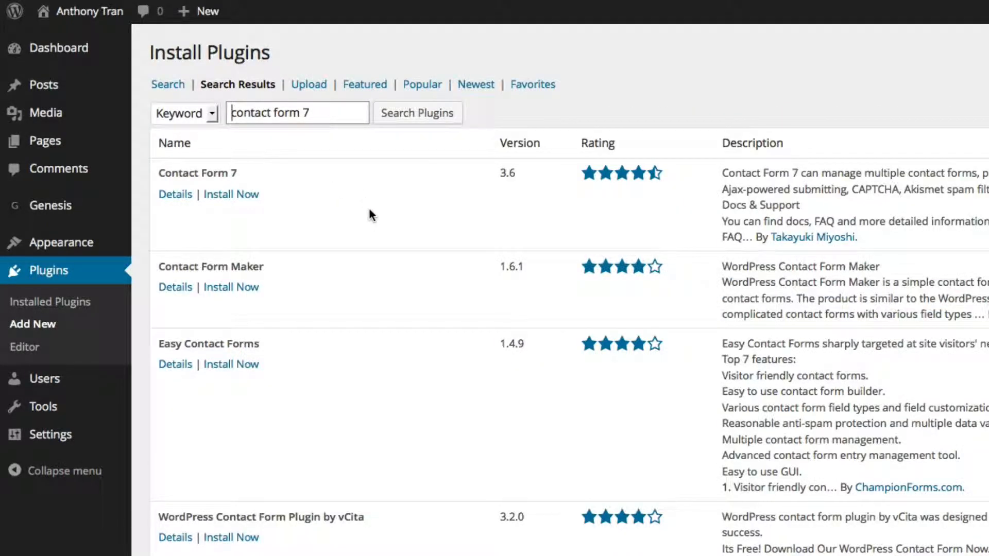
mouse_move(309, 228)
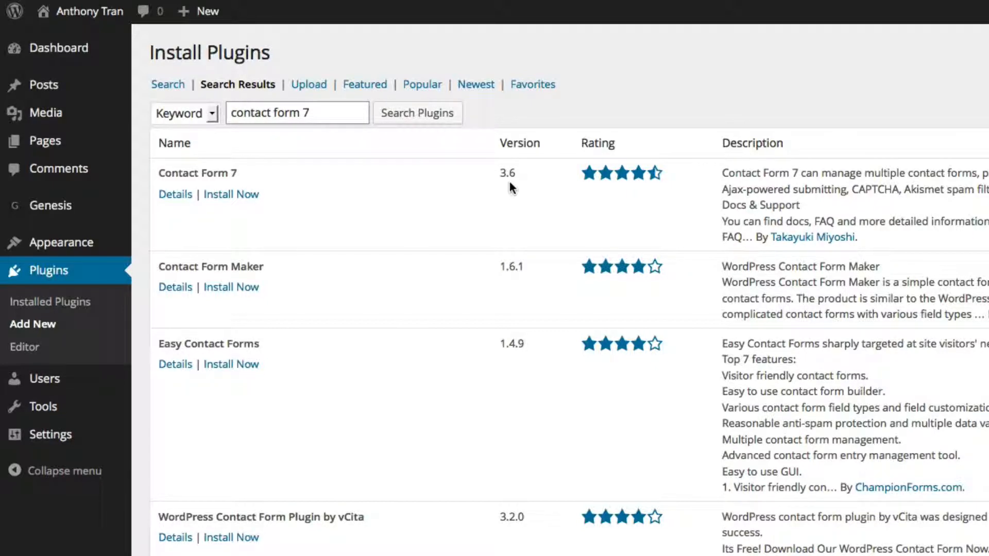
mouse_move(587, 191)
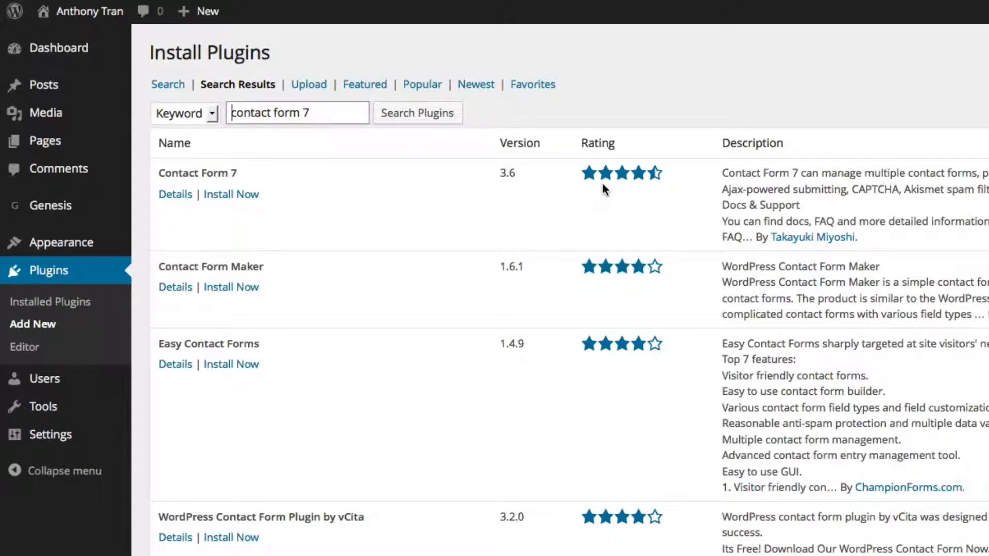
mouse_move(884, 207)
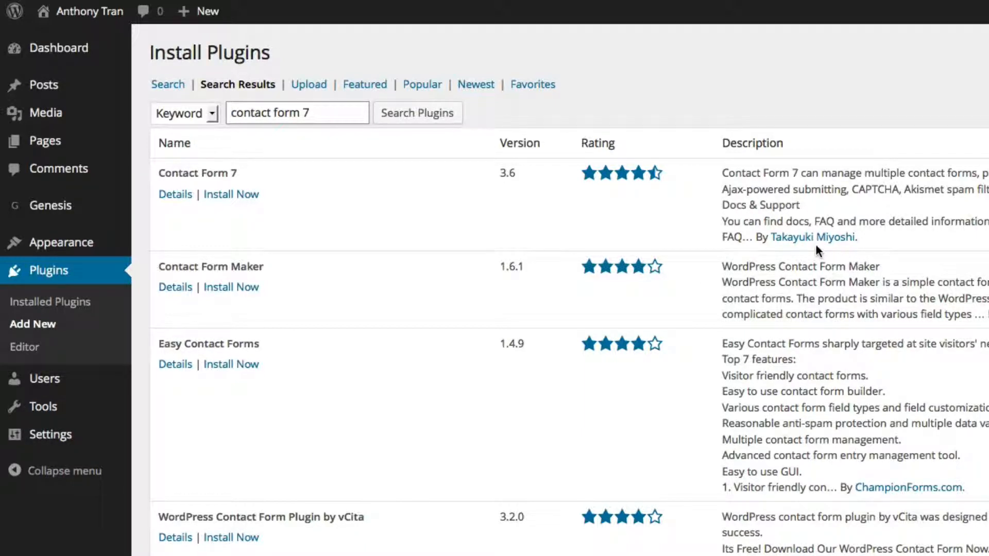
mouse_move(687, 396)
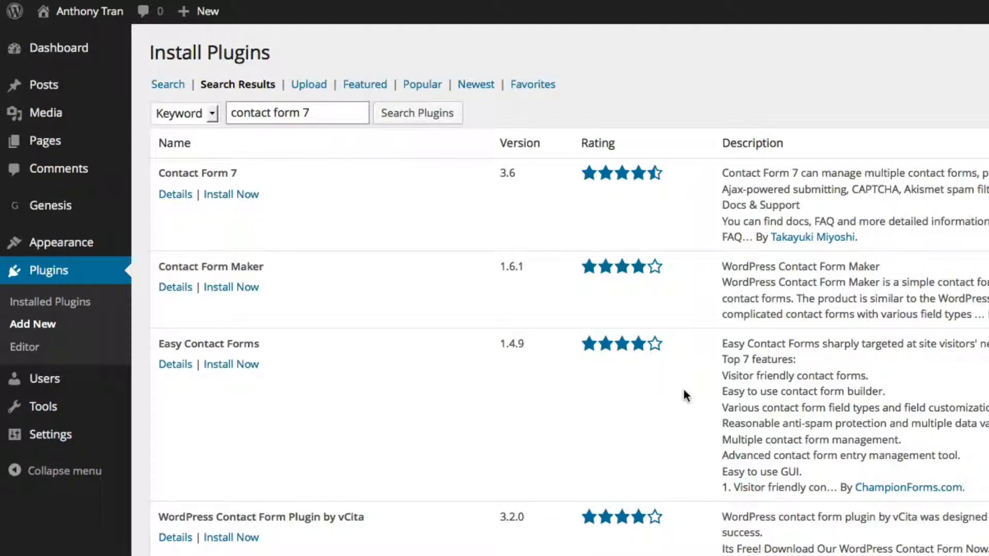
scroll(down, 3)
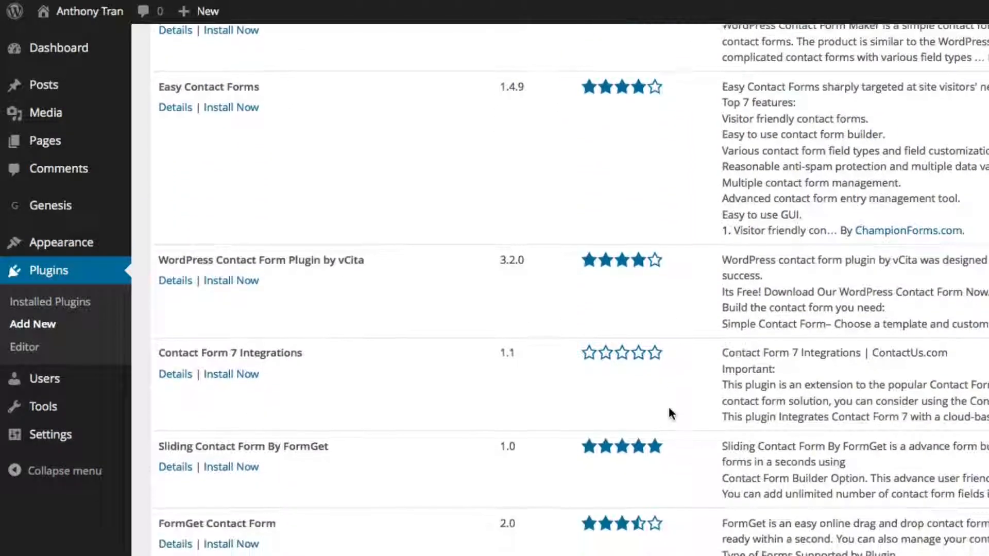
scroll(down, 3)
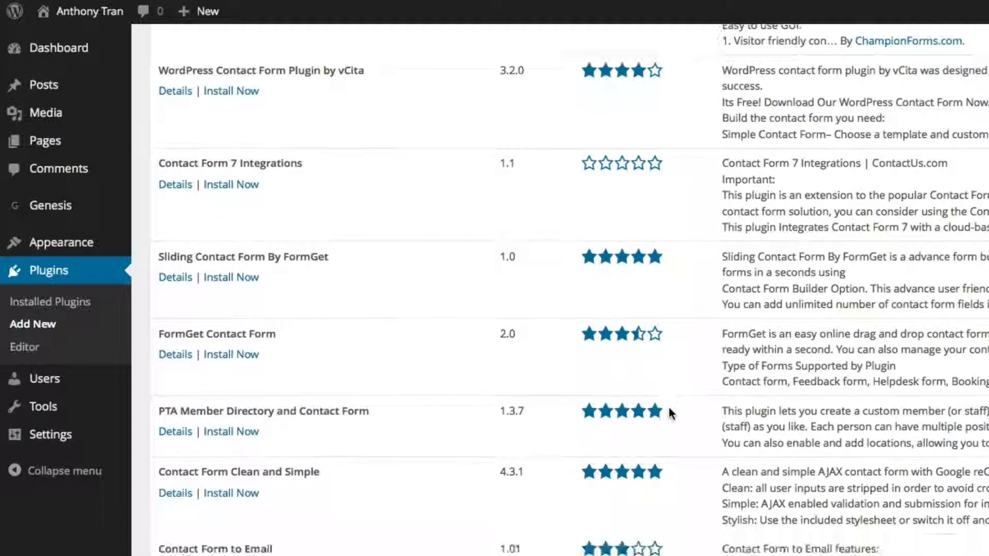
scroll(down, 3)
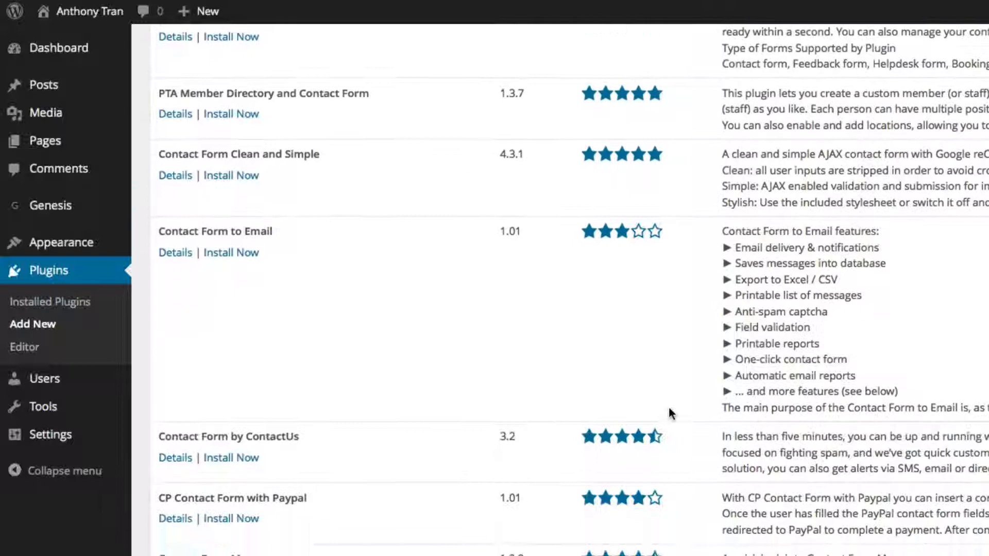
scroll(down, 3)
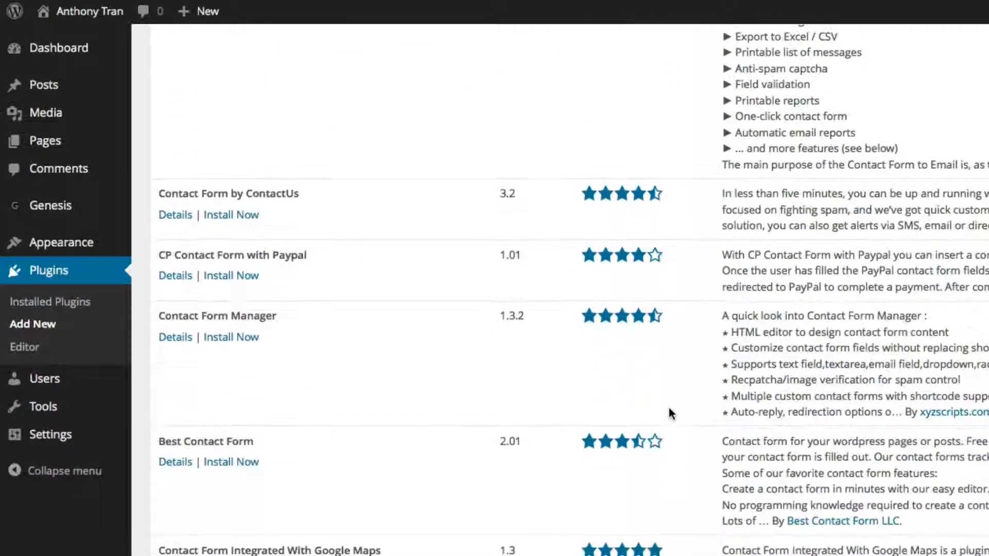
scroll(down, 3)
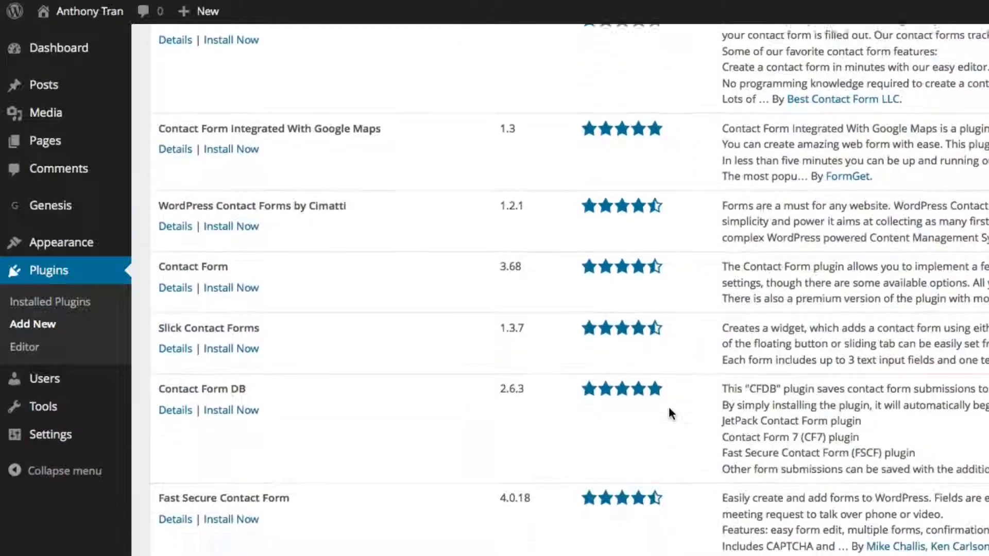
scroll(down, 3)
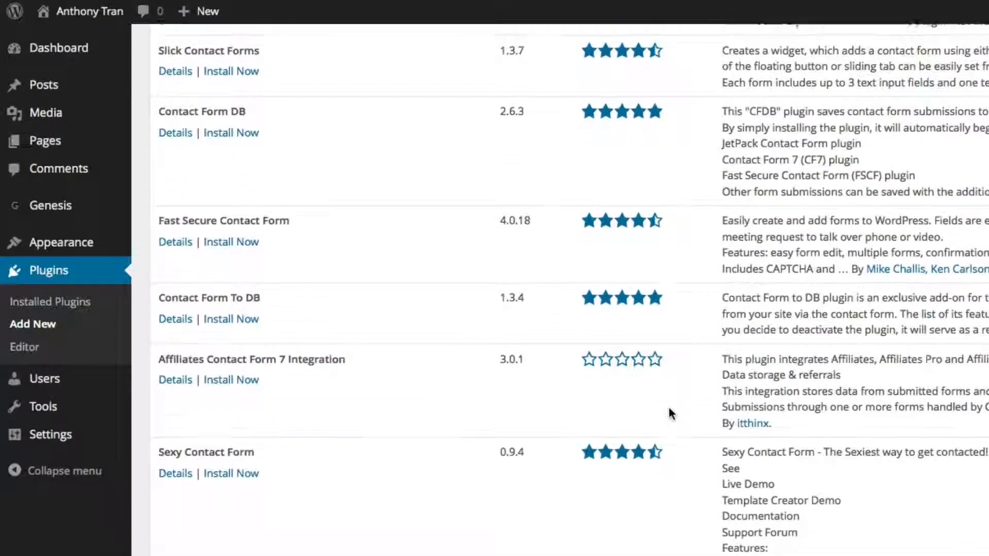
scroll(down, 3)
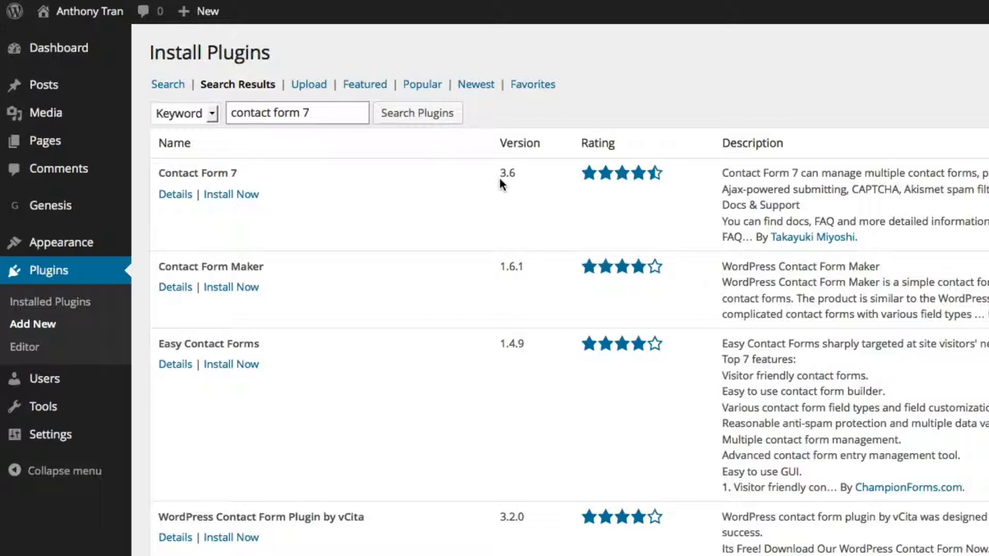
mouse_move(495, 181)
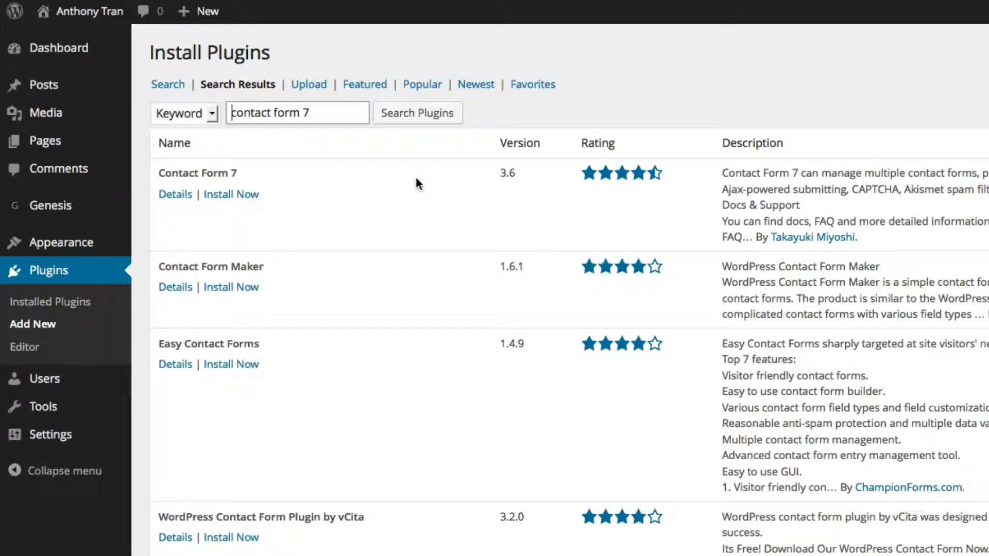
mouse_move(303, 187)
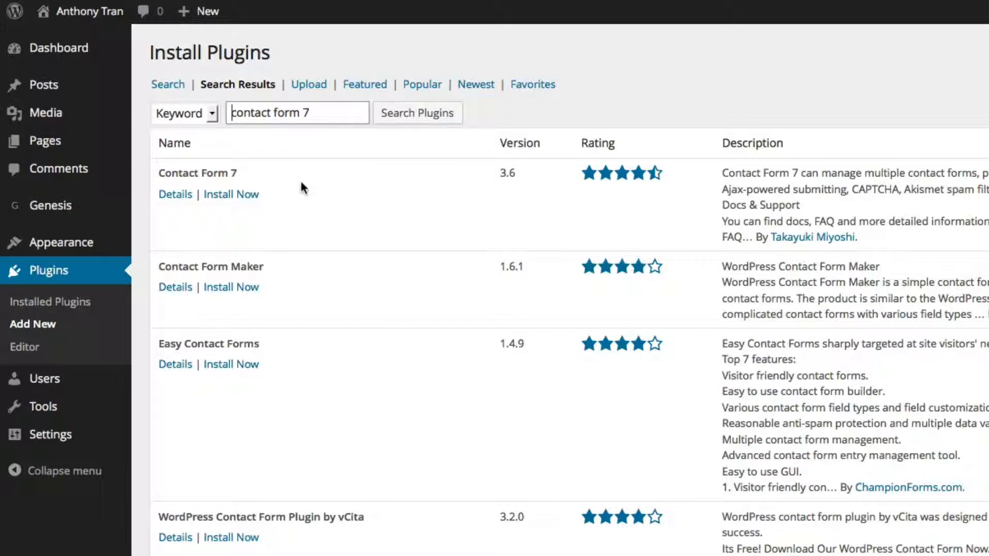
mouse_move(231, 196)
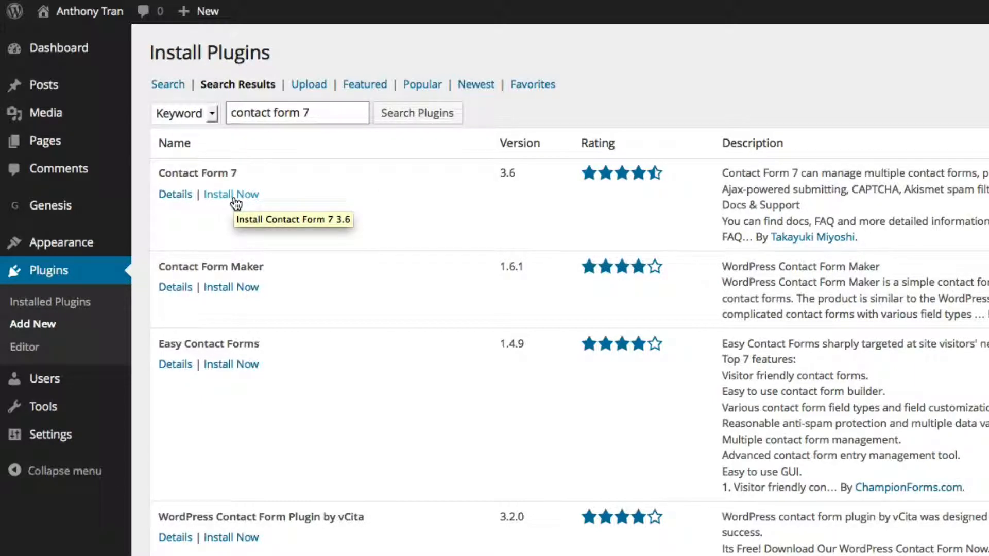
Install Contact Form 7 version 3.6, confirm it, and choose Activate Plugin
click(230, 193)
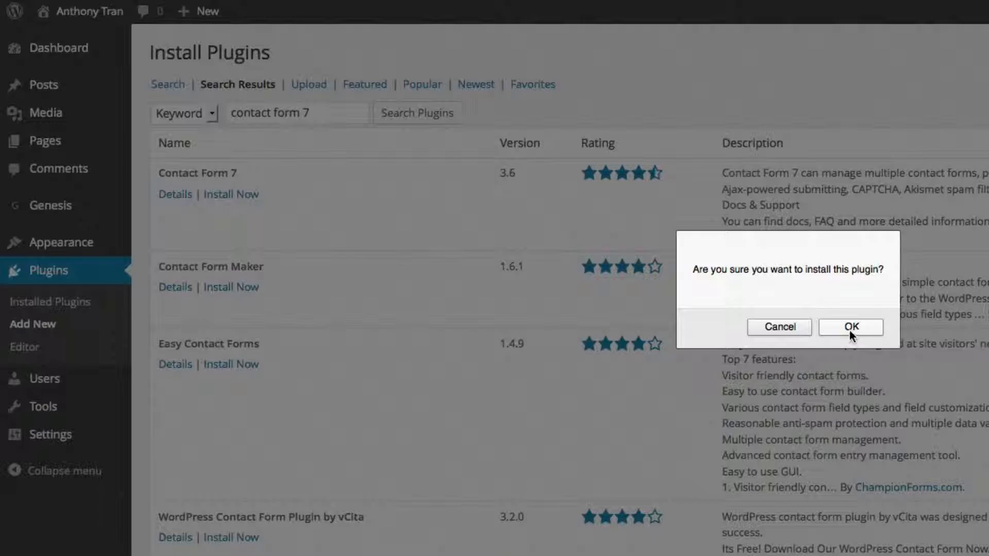
click(850, 328)
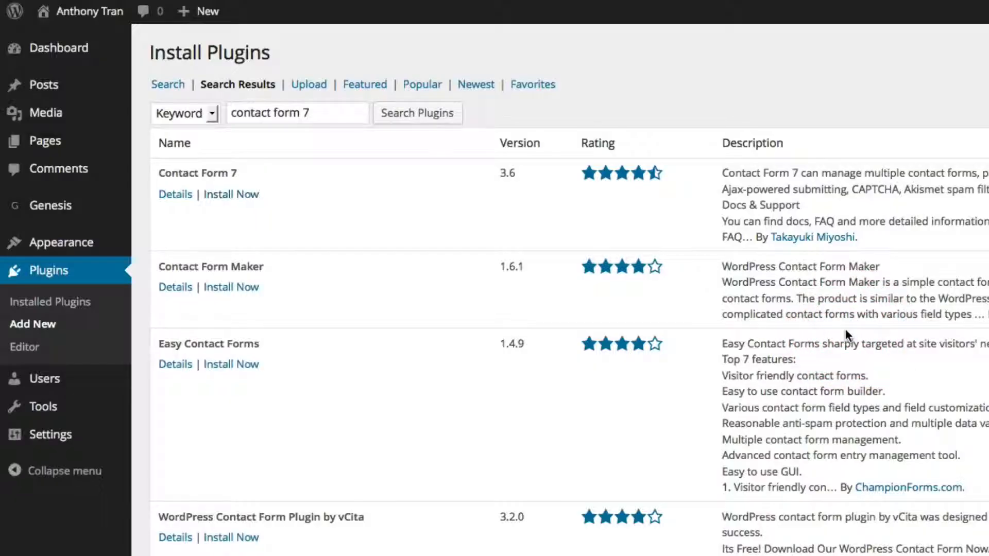
click(231, 194)
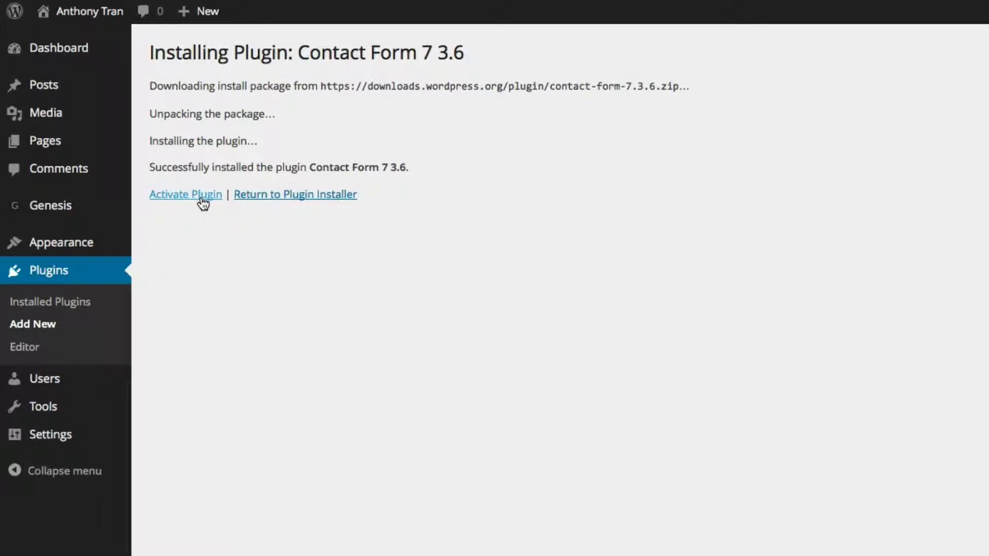
click(186, 194)
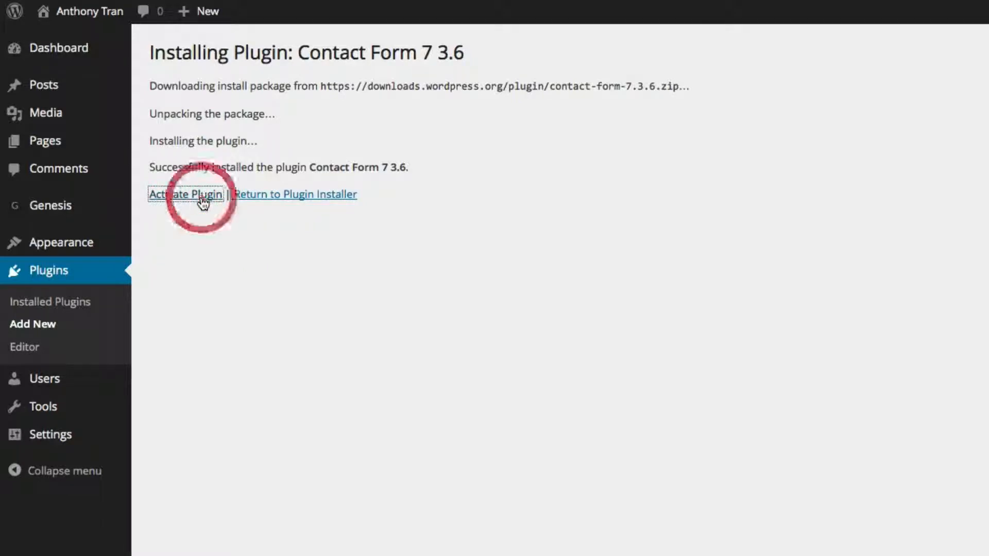
Activate Contact Form 7 so it lists as active with Akismet and WordPress Importer
click(185, 193)
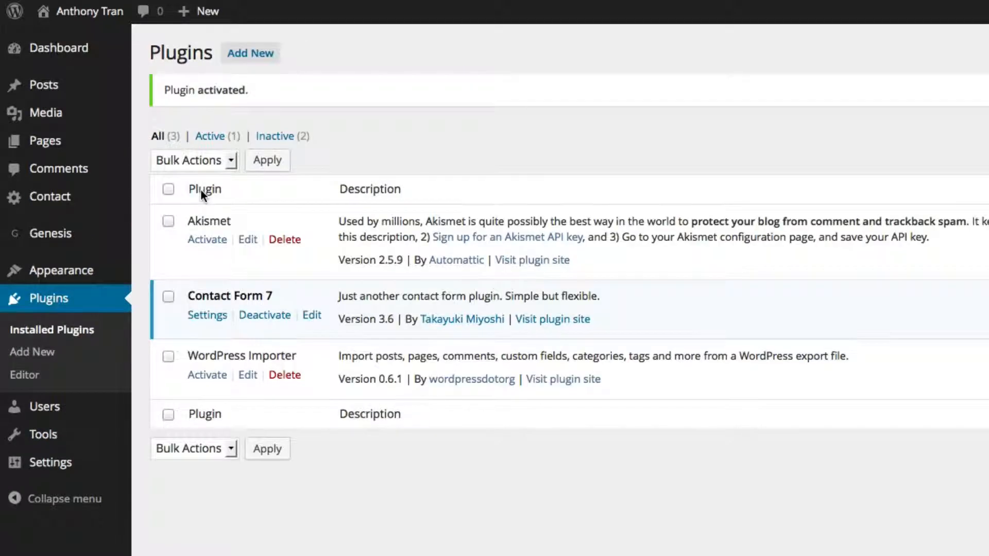
mouse_move(537, 377)
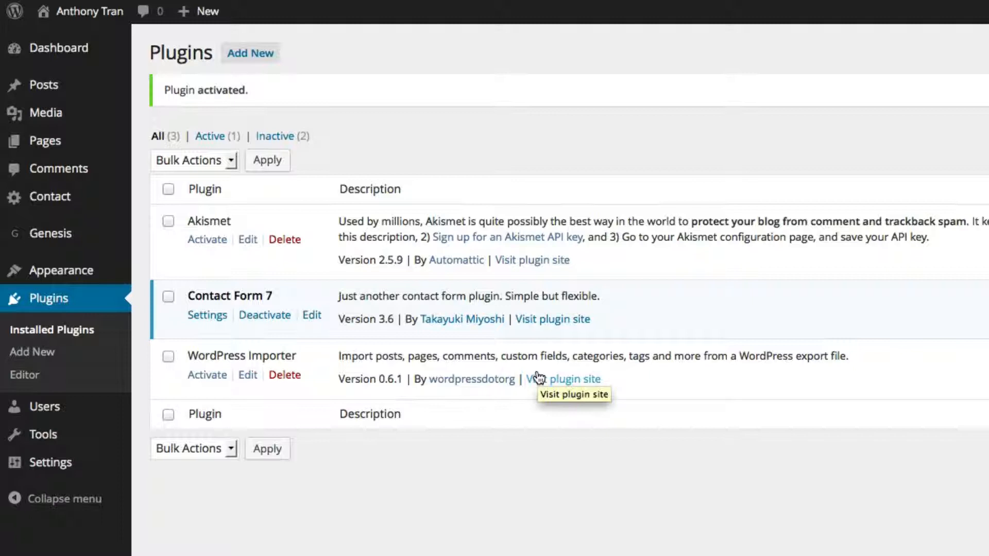
mouse_move(490, 344)
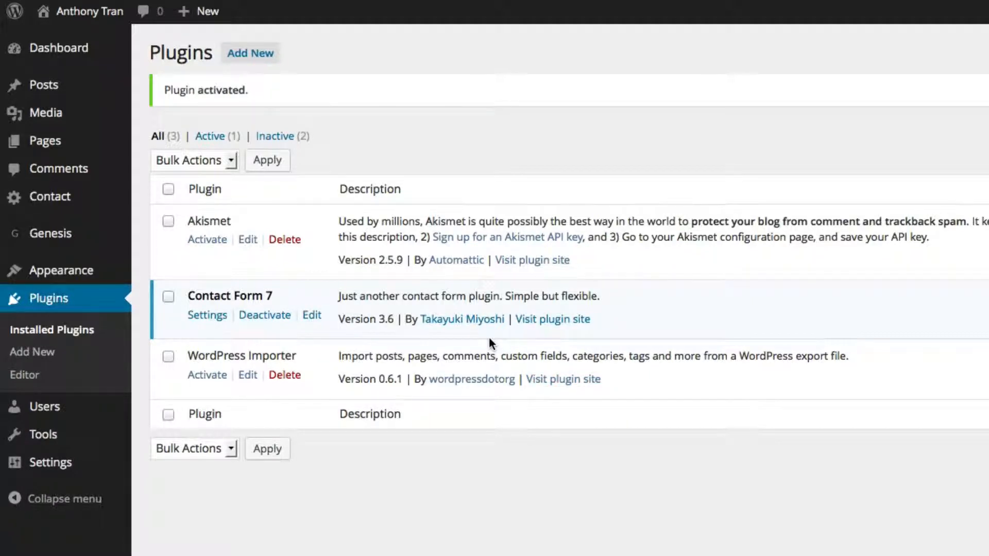